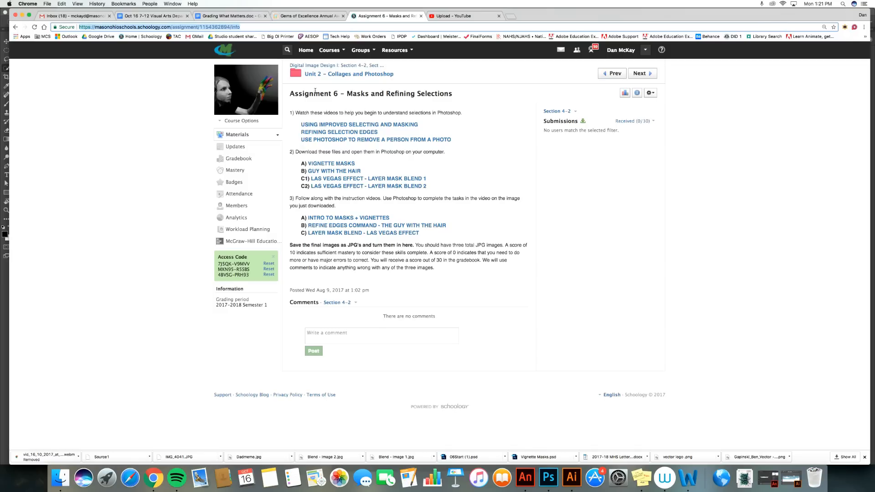
{"action": "mouse_move", "coordinate": [333, 170]}
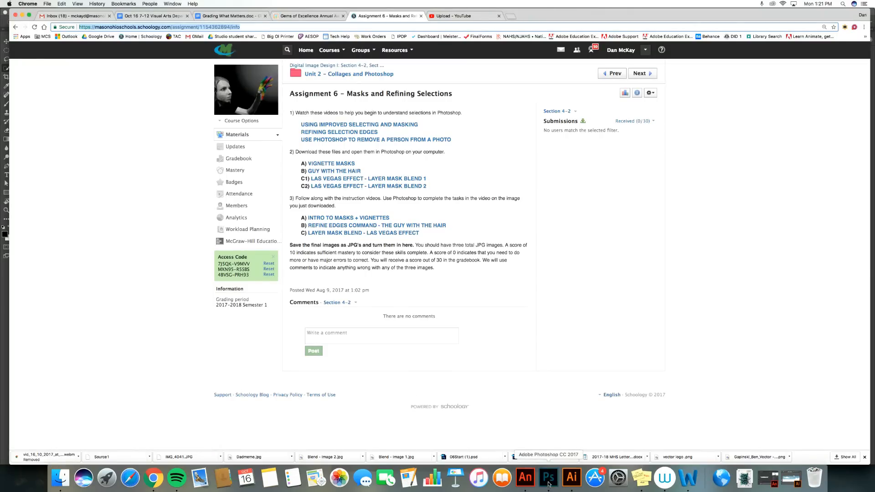
Switch from the Schoology assignment page over to Photoshop with the hair-portrait file.
{"action": "left_click", "coordinate": [548, 478]}
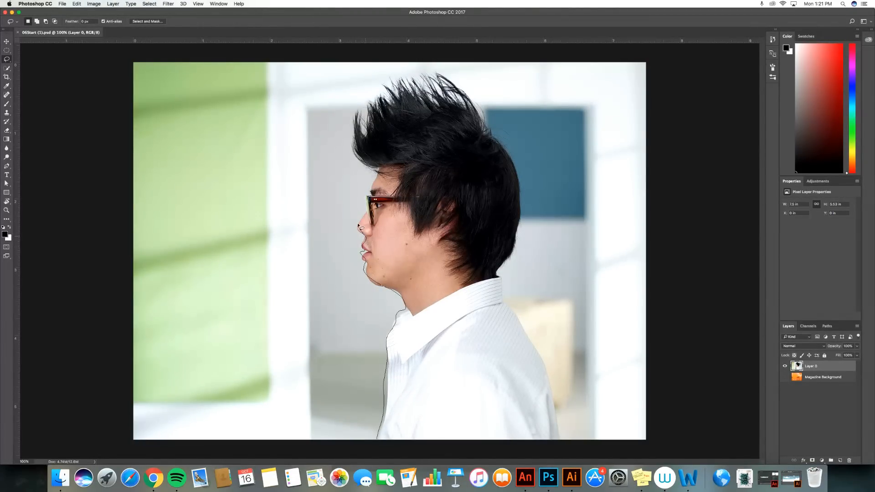
{"action": "left_click_drag", "start_coordinate": [360, 229], "coordinate": [469, 200]}
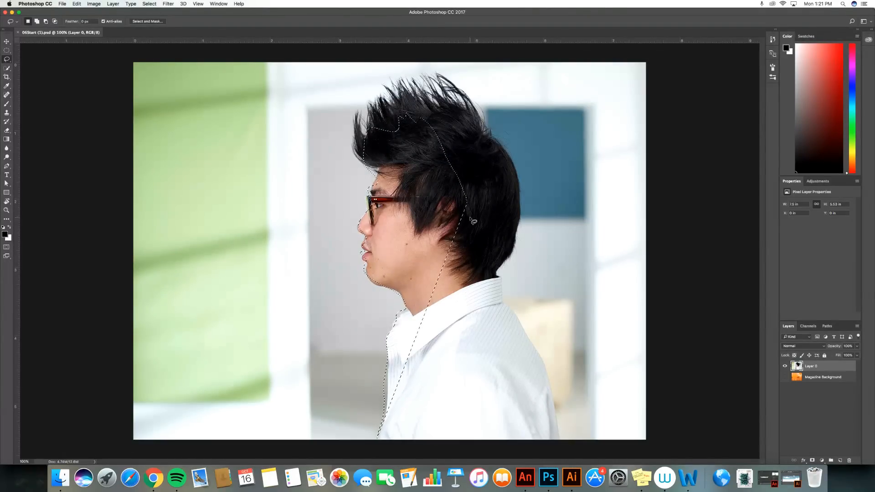
{"action": "key", "text": "cmd+d"}
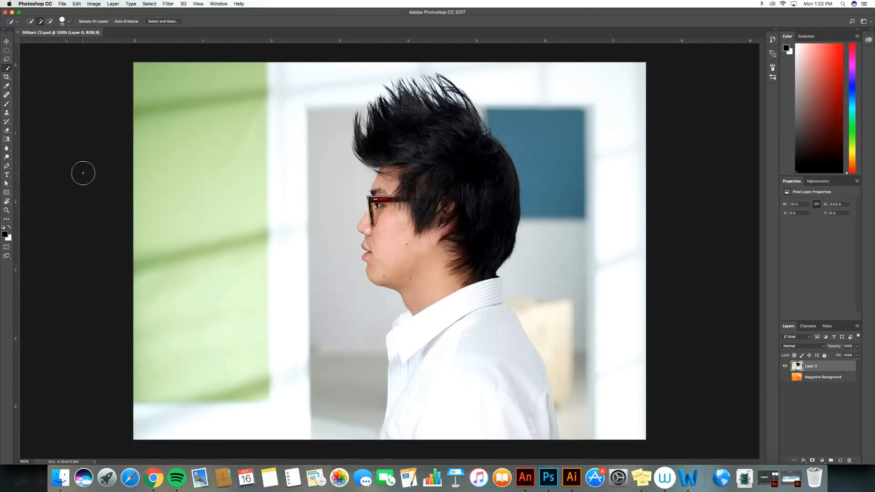
{"action": "mouse_move", "coordinate": [88, 162]}
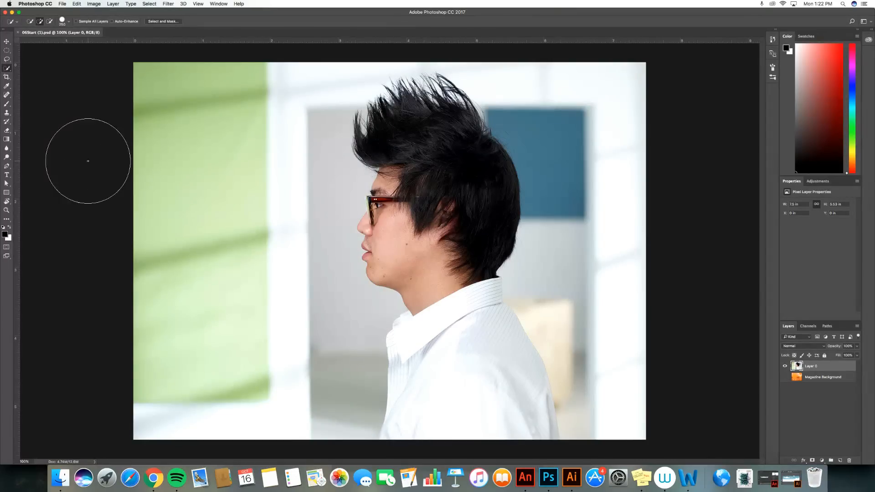
Quick-select the man's spiky hair, face and shirt with a resized brush, excluding the blurred room.
{"action": "key", "text": "]"}
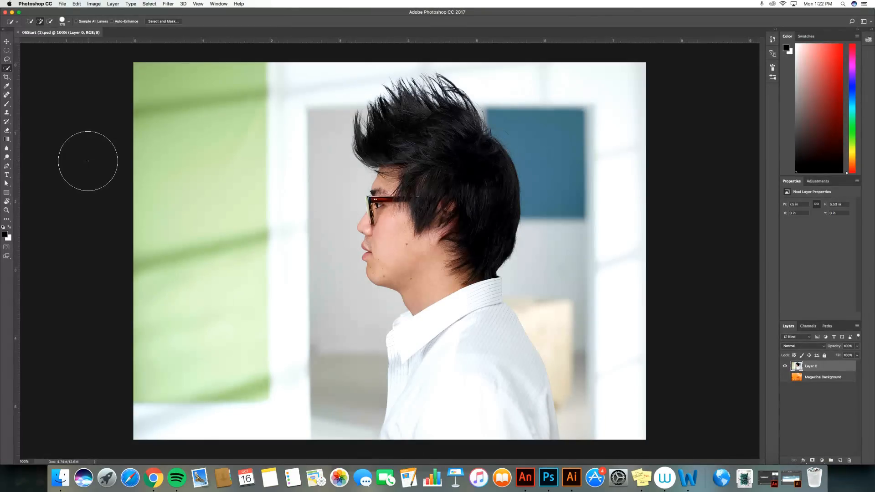
{"action": "left_click_drag", "start_coordinate": [88, 162], "coordinate": [459, 238]}
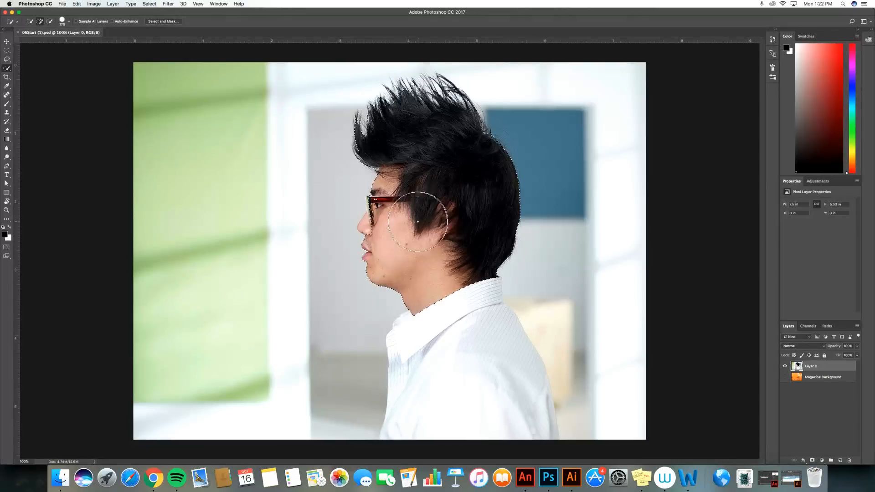
{"action": "left_click_drag", "start_coordinate": [417, 222], "coordinate": [451, 301]}
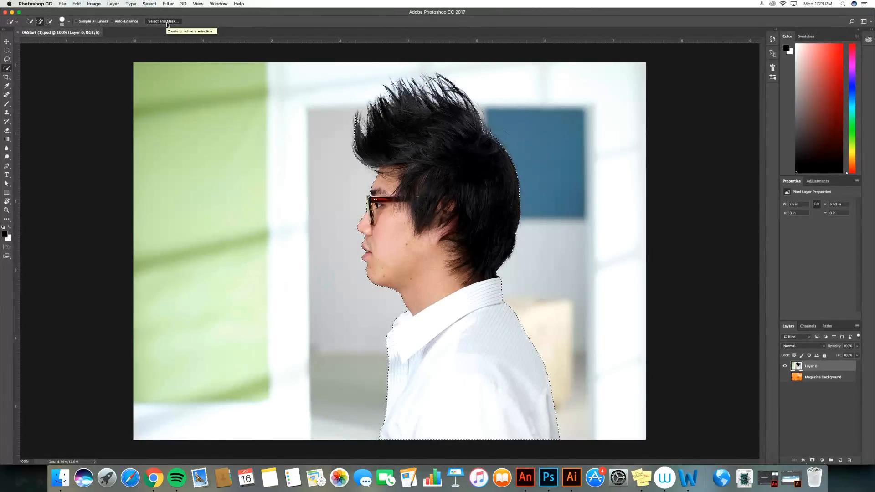
Enter Select and Mask and preview the cut-out in Onion Skin view.
{"action": "left_click", "coordinate": [162, 21]}
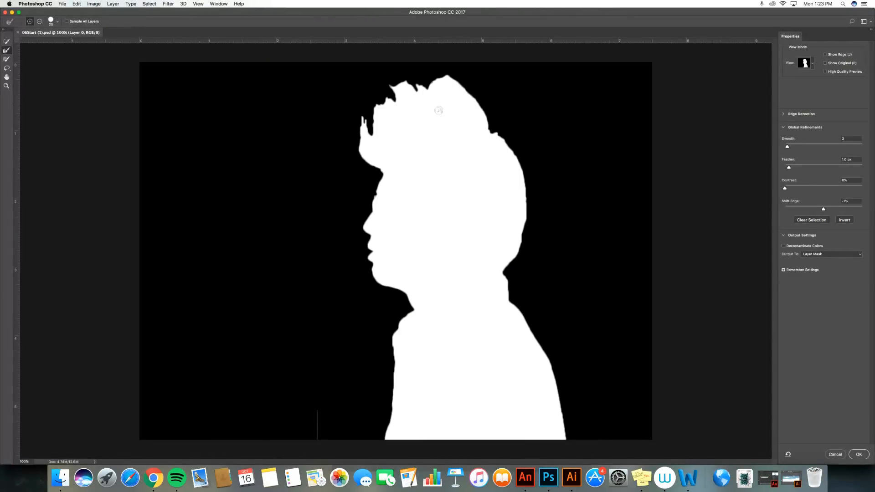
{"action": "left_click", "coordinate": [811, 63]}
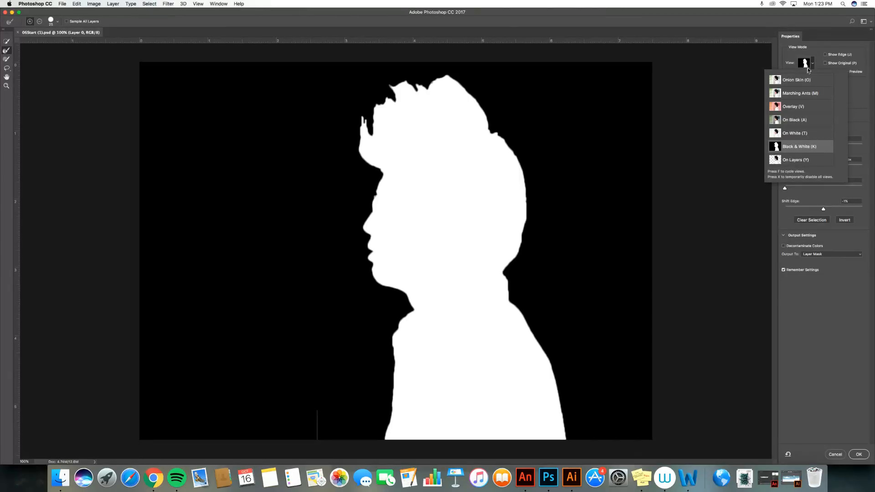
{"action": "left_click", "coordinate": [795, 79]}
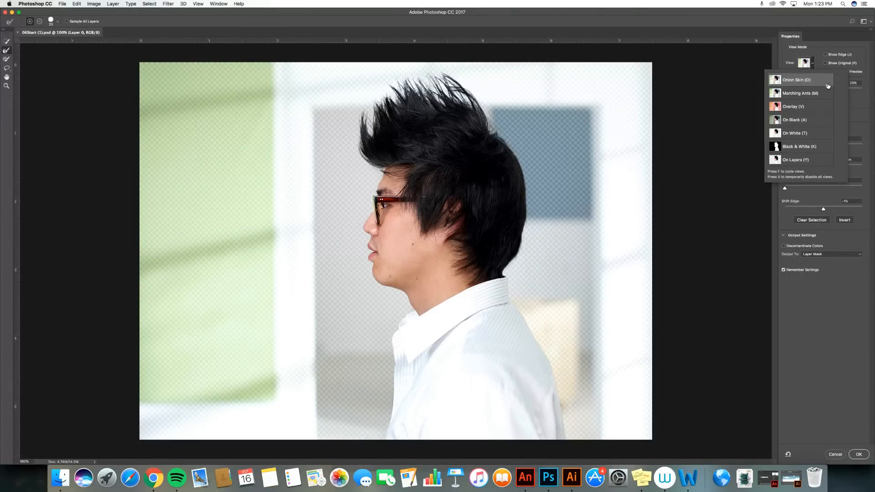
{"action": "left_click", "coordinate": [805, 63]}
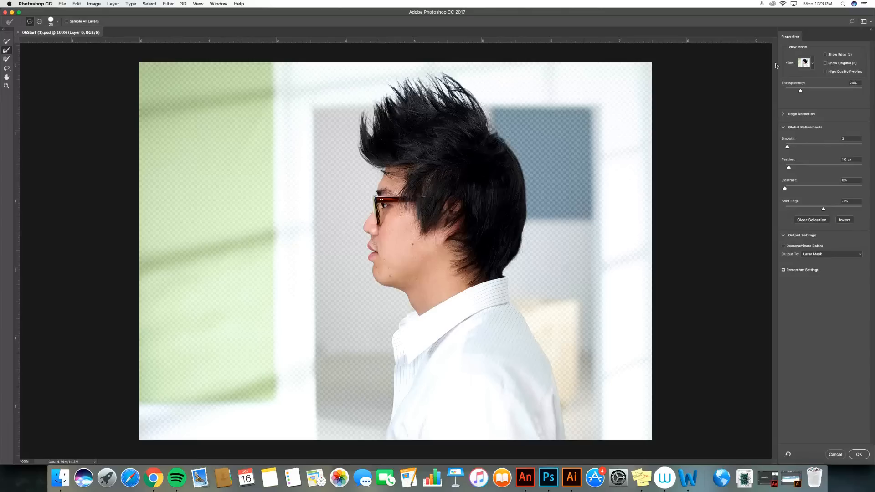
Check the mask in Black & White, then settle on the red Overlay preview.
{"action": "left_click", "coordinate": [809, 62]}
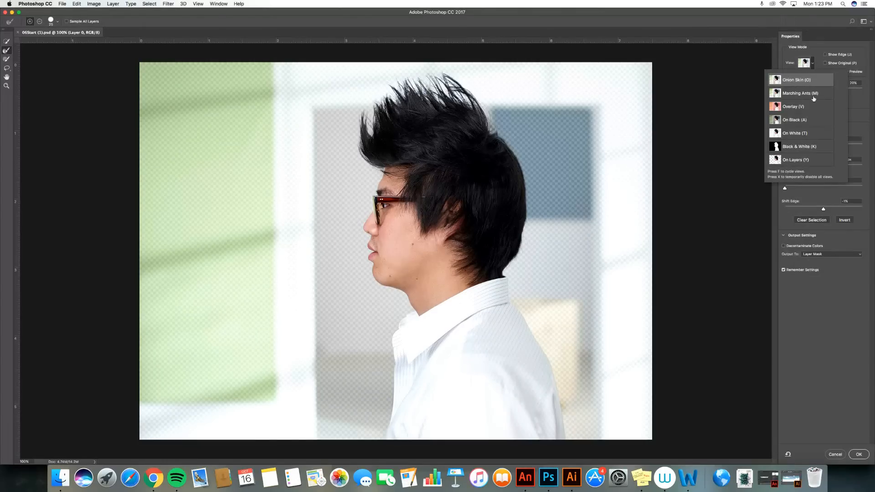
{"action": "left_click", "coordinate": [798, 146]}
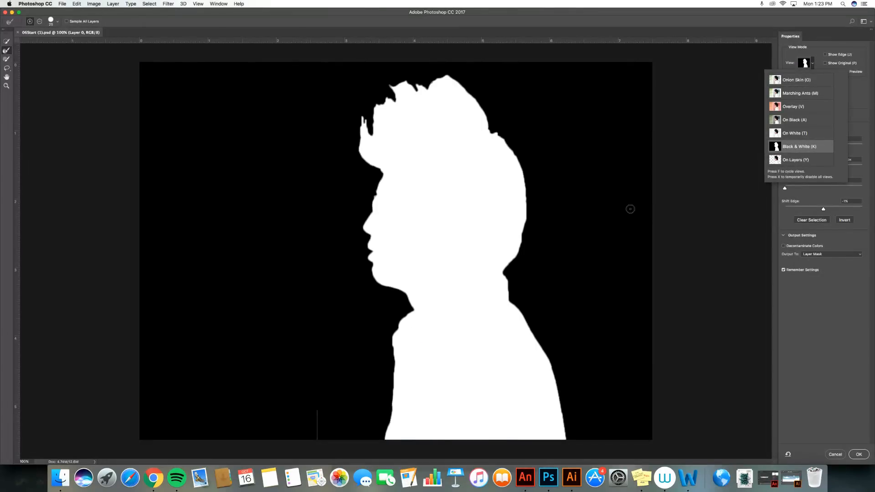
{"action": "mouse_move", "coordinate": [320, 433]}
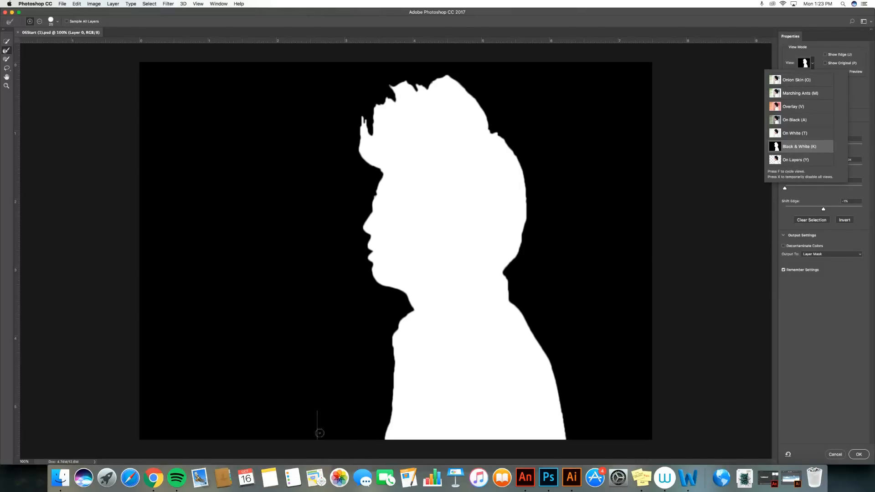
{"action": "mouse_move", "coordinate": [426, 314]}
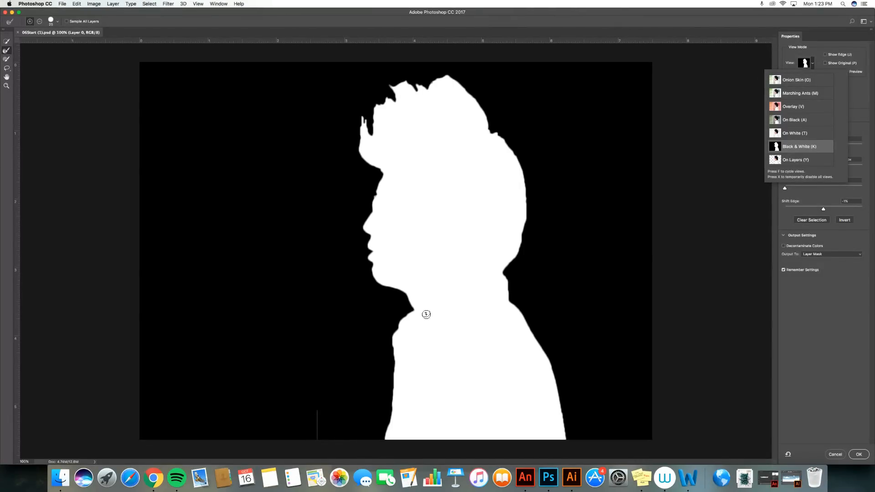
{"action": "mouse_move", "coordinate": [583, 172]}
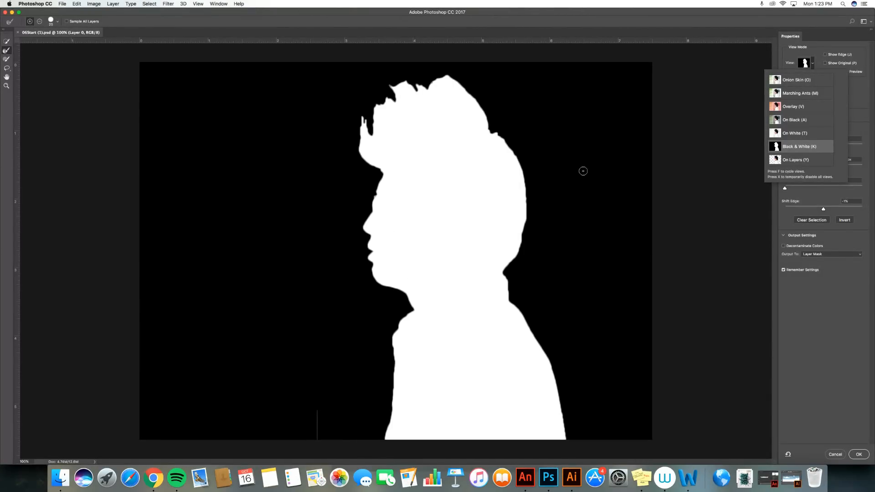
{"action": "left_click", "coordinate": [793, 107]}
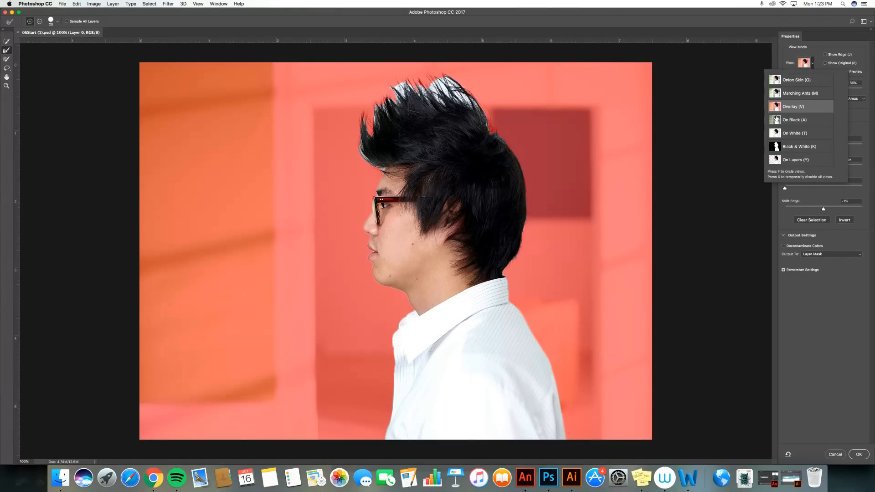
{"action": "left_click", "coordinate": [794, 106]}
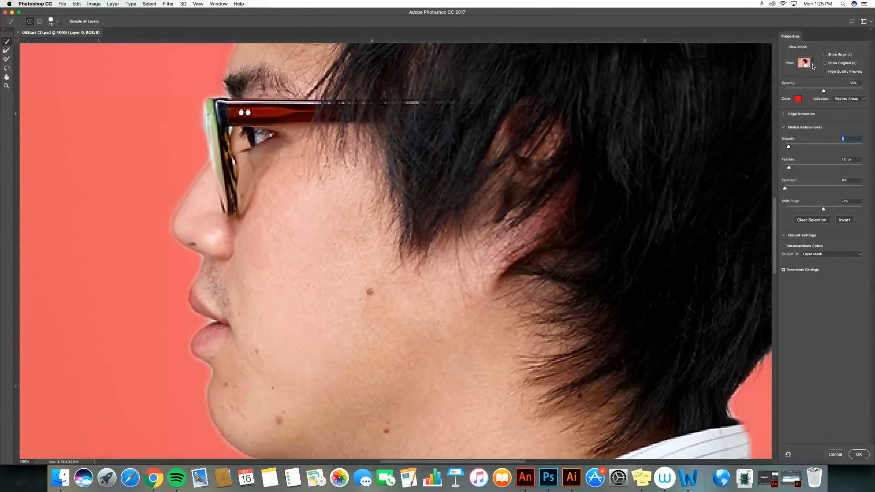
Raise the mask edge smoothing, then bring it back down to a low value.
{"action": "left_click", "coordinate": [812, 63]}
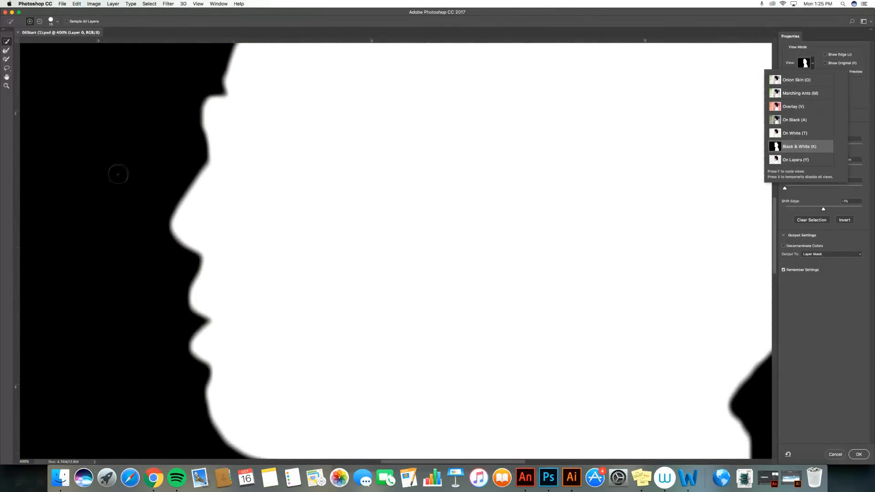
{"action": "mouse_move", "coordinate": [541, 271]}
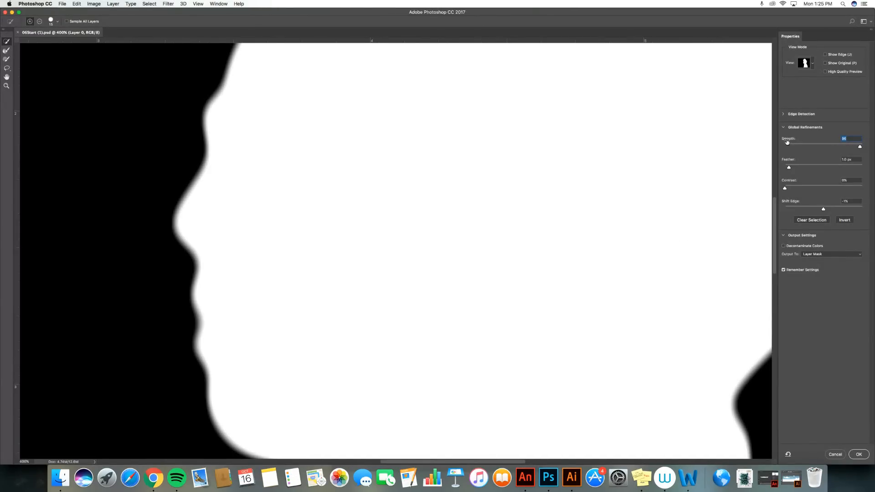
{"action": "left_click_drag", "start_coordinate": [859, 146], "coordinate": [784, 146]}
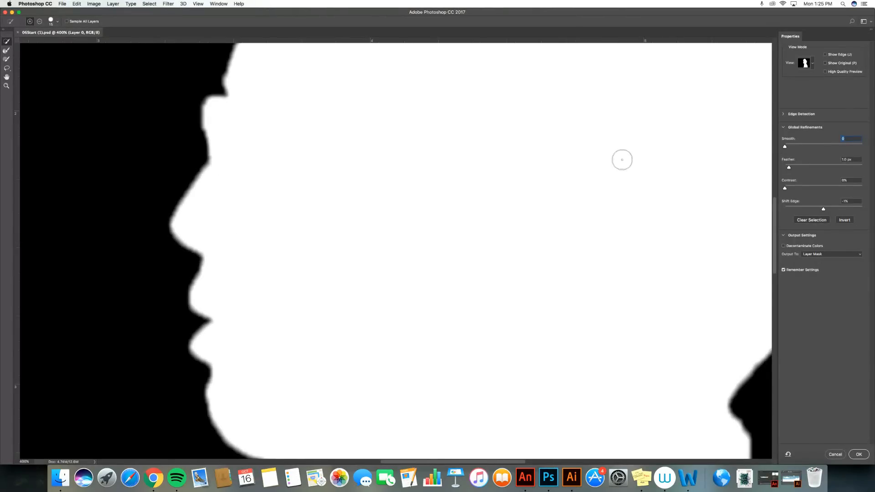
{"action": "left_click_drag", "start_coordinate": [784, 145], "coordinate": [788, 145]}
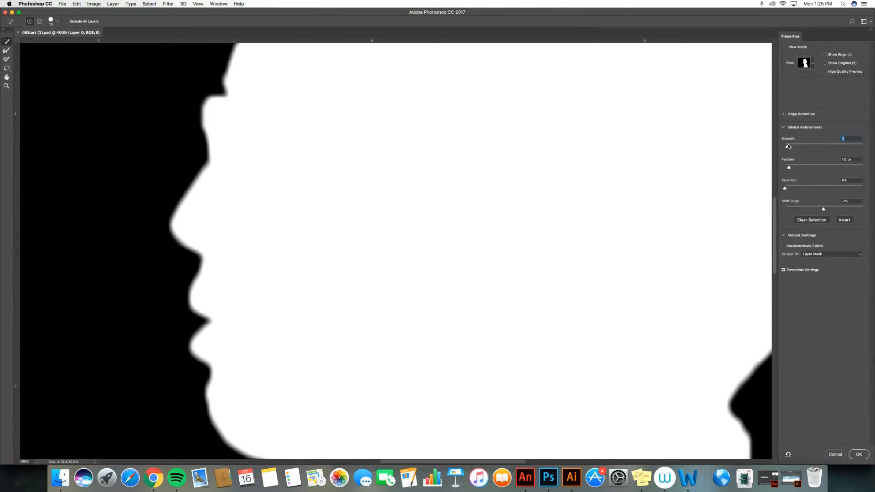
{"action": "mouse_move", "coordinate": [560, 71]}
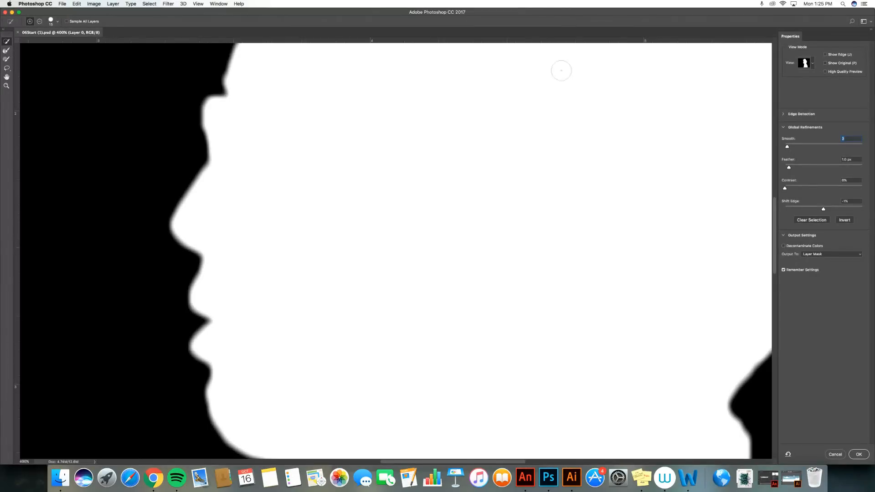
Return to the red Overlay preview and feather the mask edge by 1 px.
{"action": "left_click", "coordinate": [806, 63]}
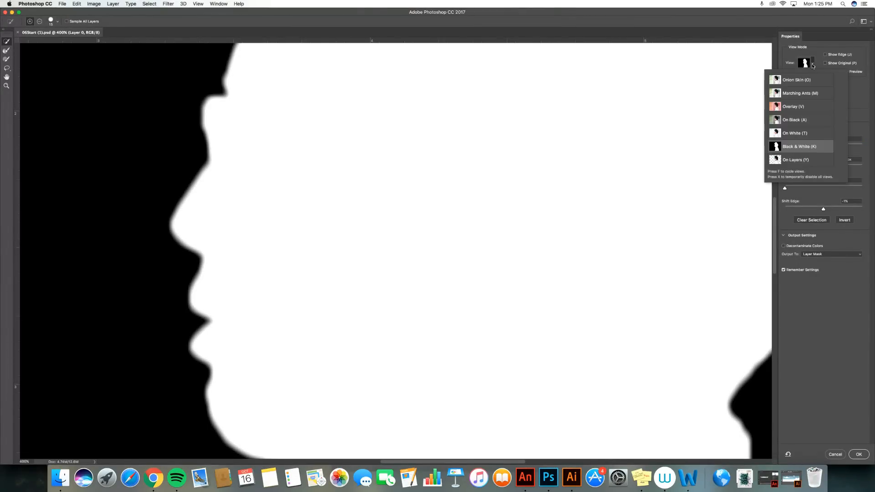
{"action": "left_click", "coordinate": [793, 107]}
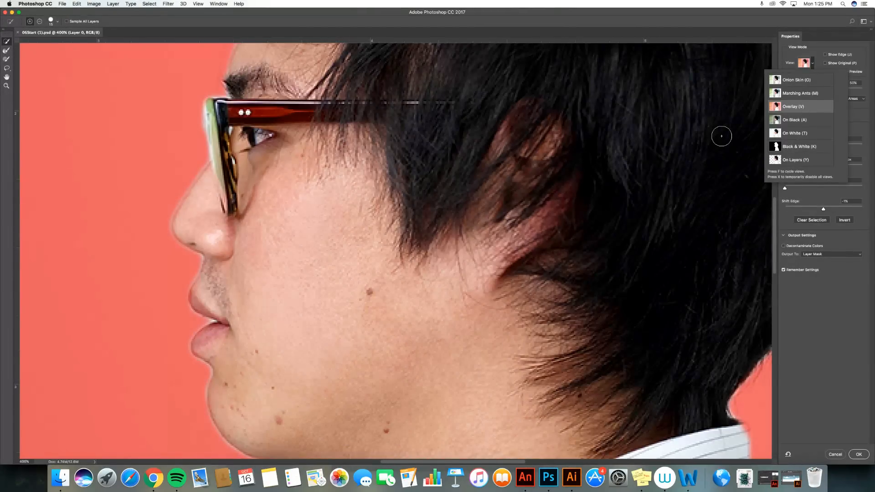
{"action": "left_click", "coordinate": [793, 107]}
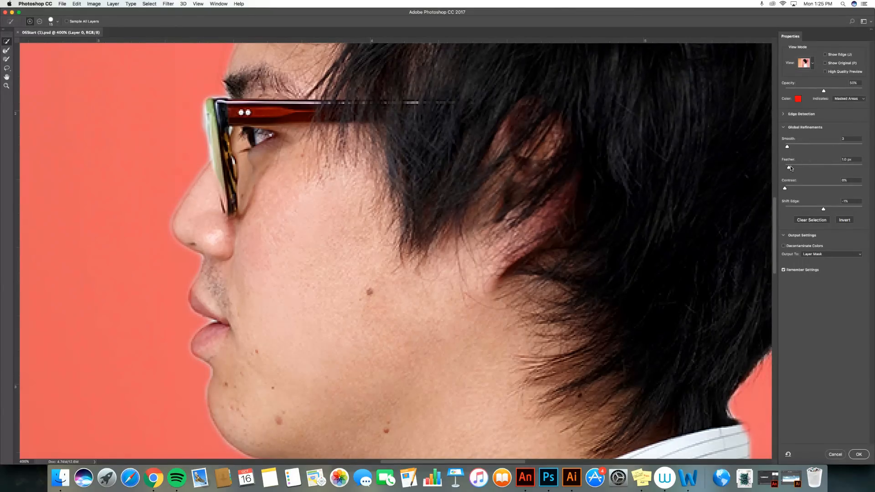
{"action": "mouse_move", "coordinate": [789, 168]}
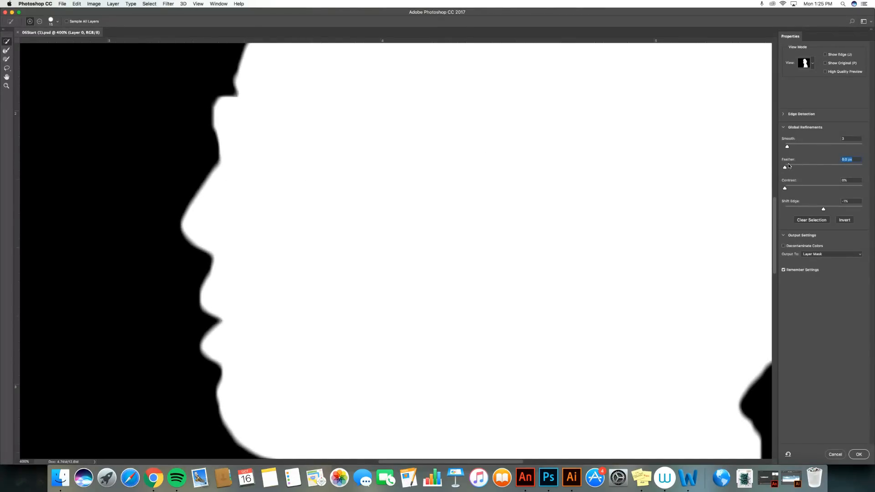
{"action": "left_click_drag", "start_coordinate": [787, 166], "coordinate": [789, 166]}
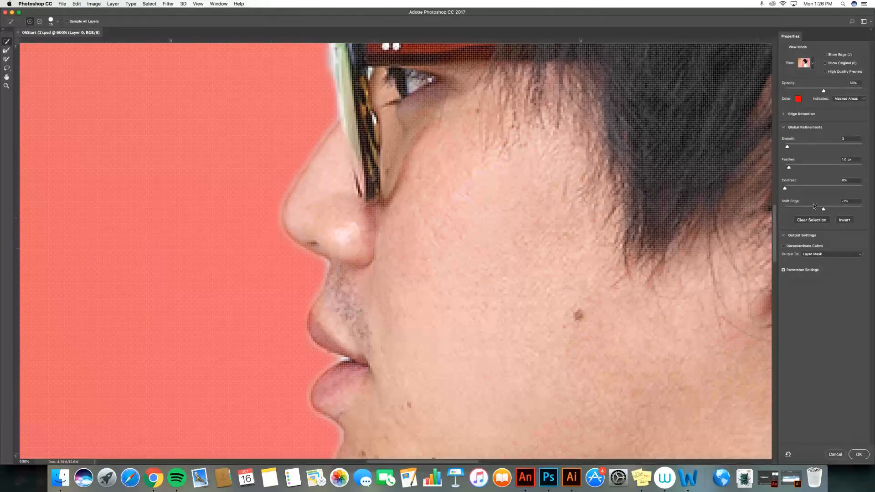
{"action": "mouse_move", "coordinate": [822, 209]}
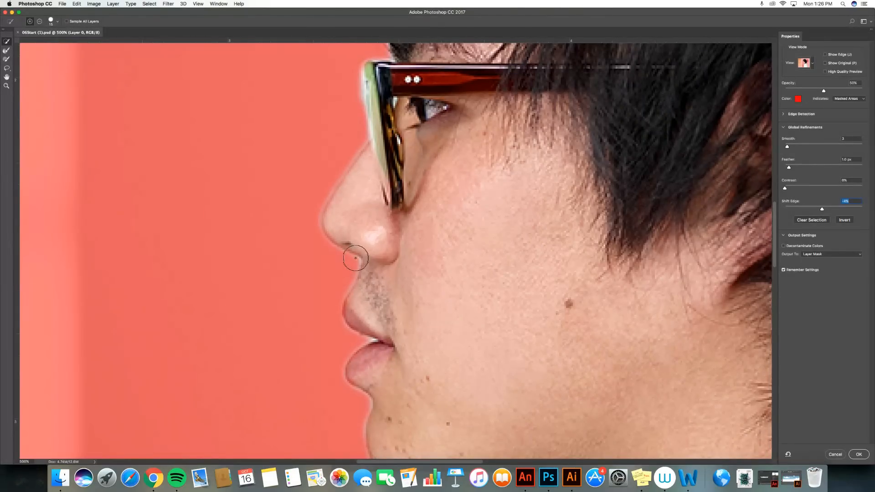
Check the Shift Edge -4% result in Onion Skin and Marching Ants, then return to Overlay.
{"action": "left_click", "coordinate": [805, 63]}
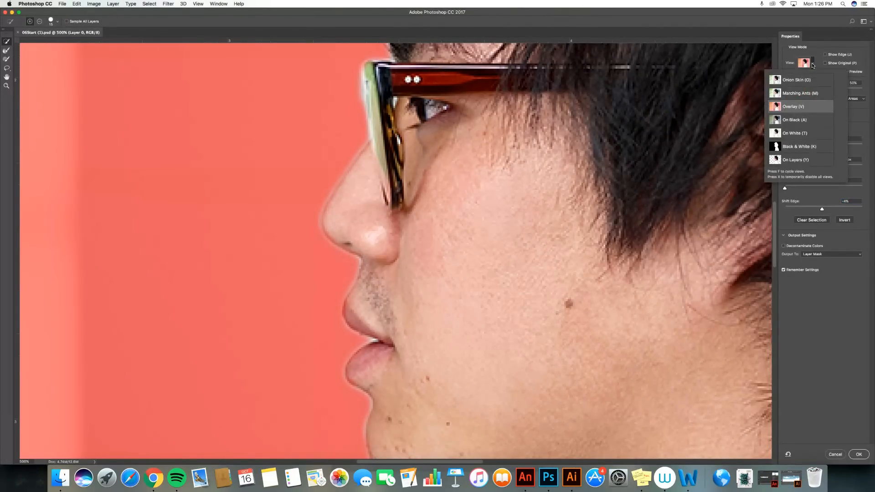
{"action": "left_click", "coordinate": [797, 80]}
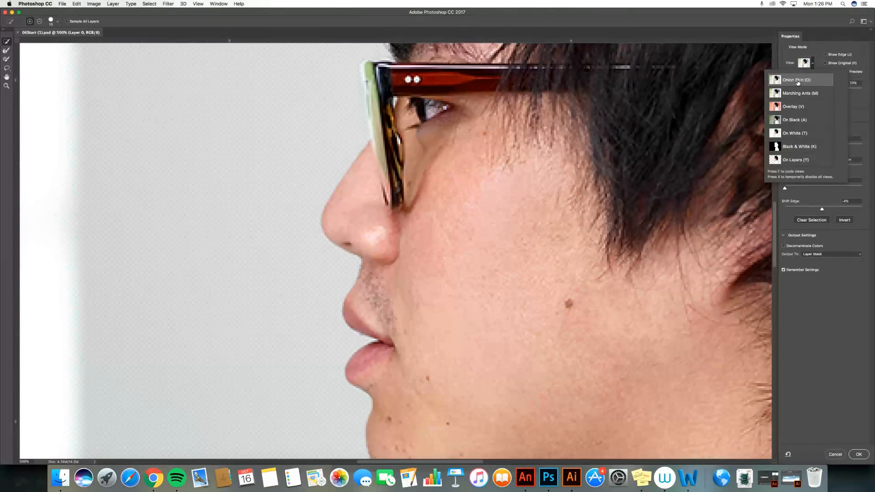
{"action": "left_click", "coordinate": [800, 93]}
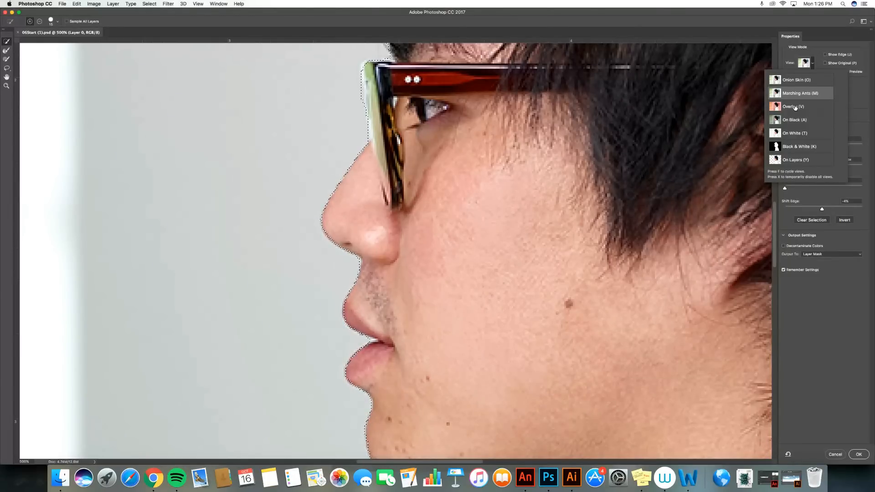
{"action": "left_click", "coordinate": [793, 107]}
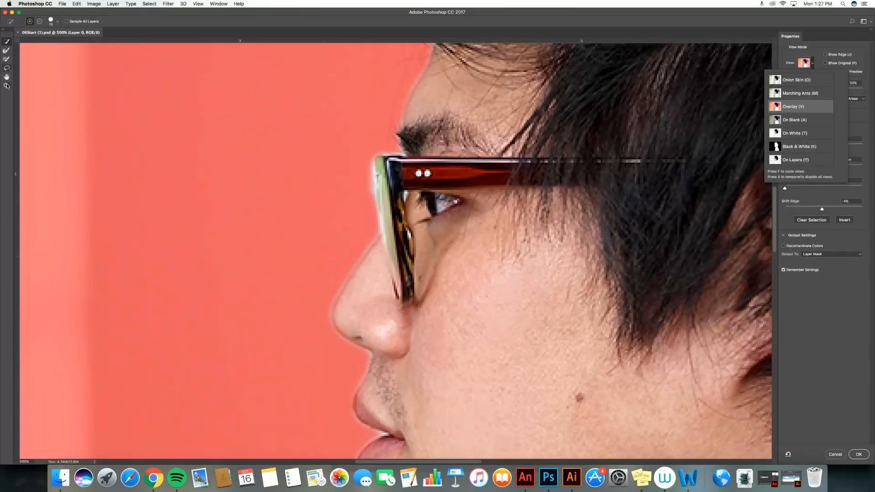
{"action": "left_click", "coordinate": [793, 107]}
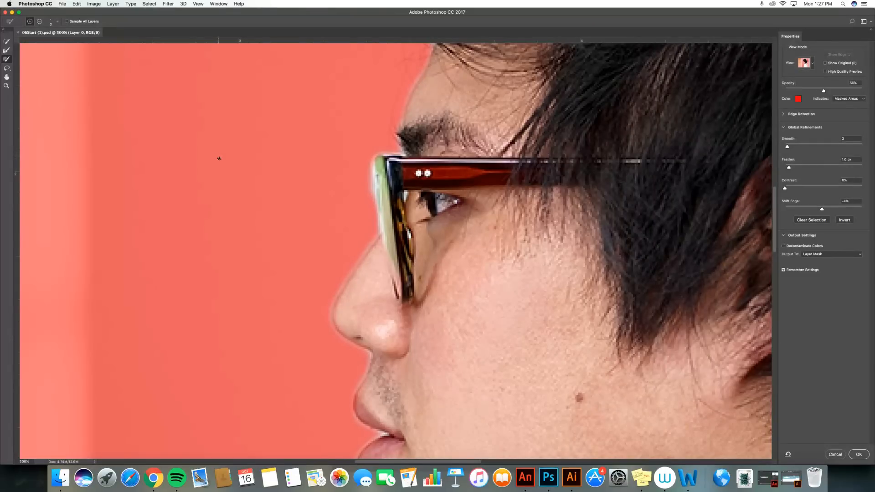
{"action": "mouse_move", "coordinate": [240, 186]}
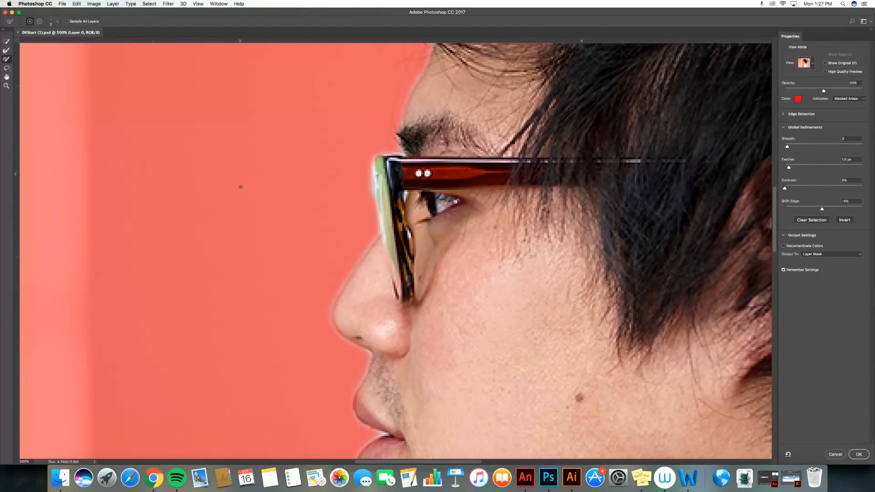
{"action": "mouse_move", "coordinate": [343, 153]}
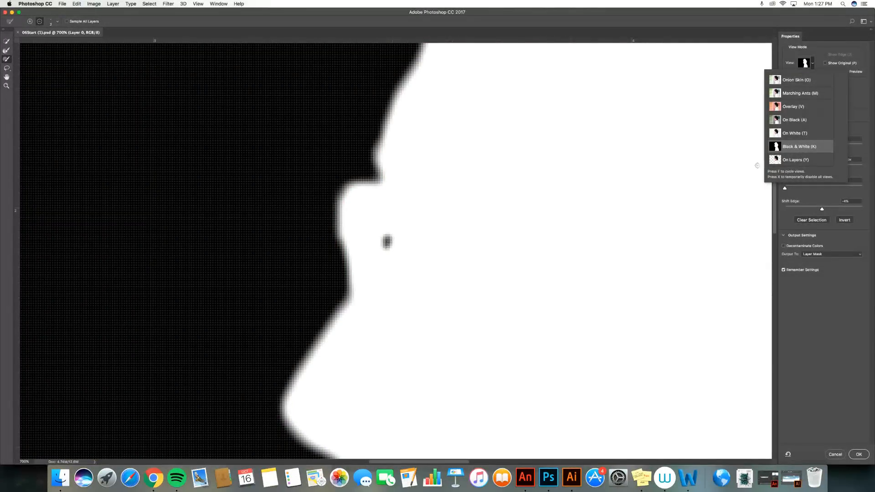
Restore the red Overlay preview to inspect the lips and chin edge.
{"action": "left_click", "coordinate": [793, 106]}
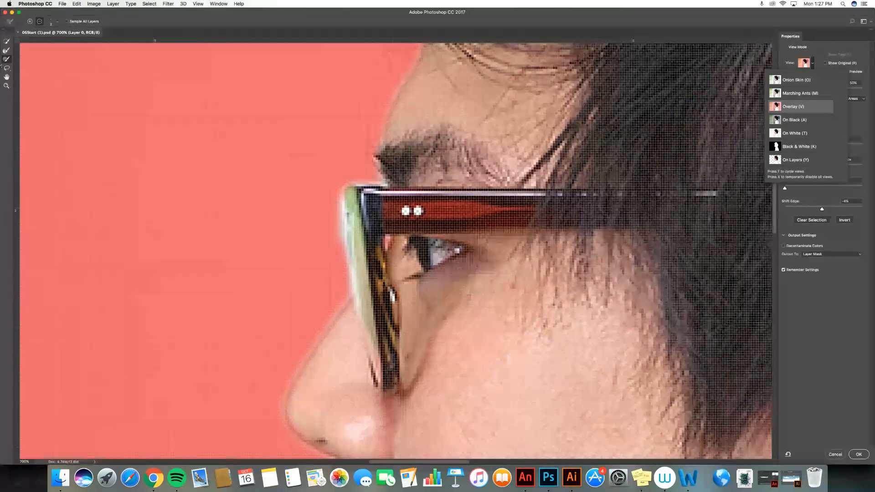
{"action": "left_click", "coordinate": [793, 107]}
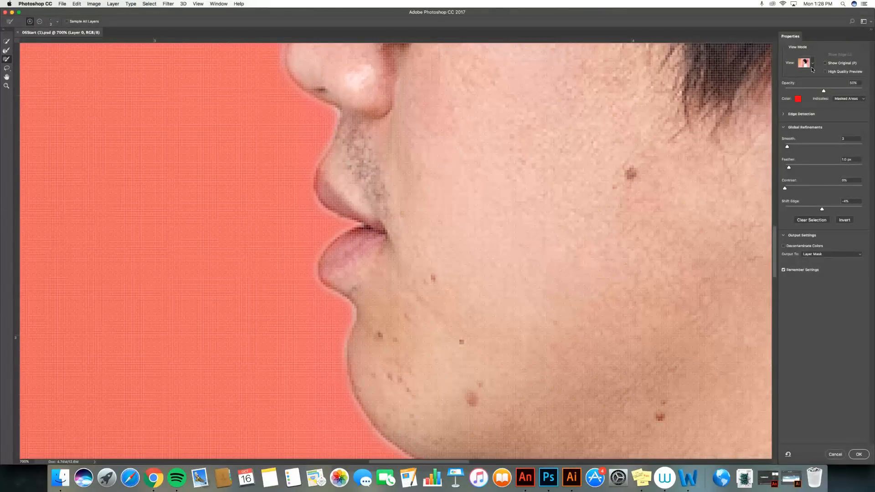
{"action": "left_click", "coordinate": [812, 62]}
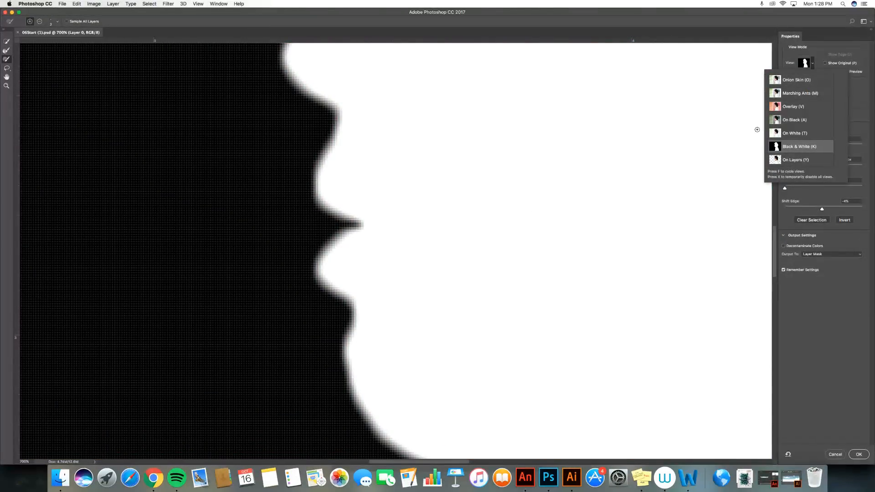
{"action": "left_click", "coordinate": [800, 93]}
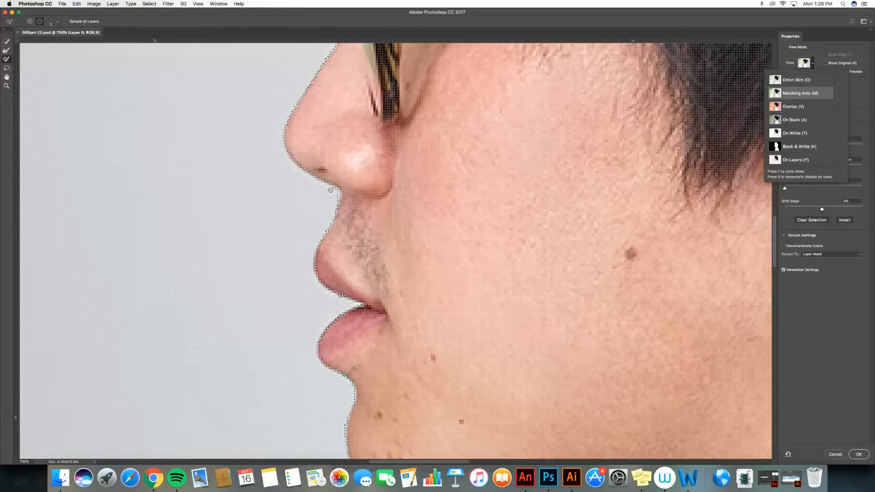
{"action": "left_click", "coordinate": [799, 93]}
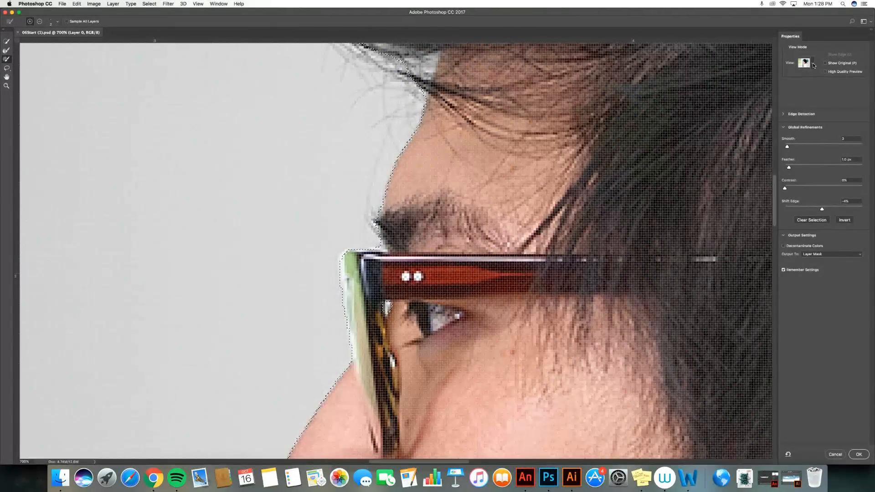
{"action": "left_click", "coordinate": [805, 63]}
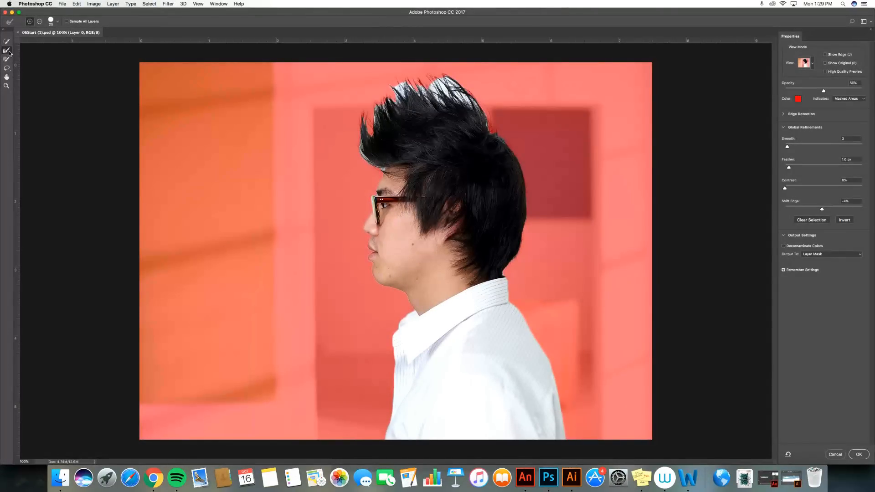
{"action": "mouse_move", "coordinate": [7, 58]}
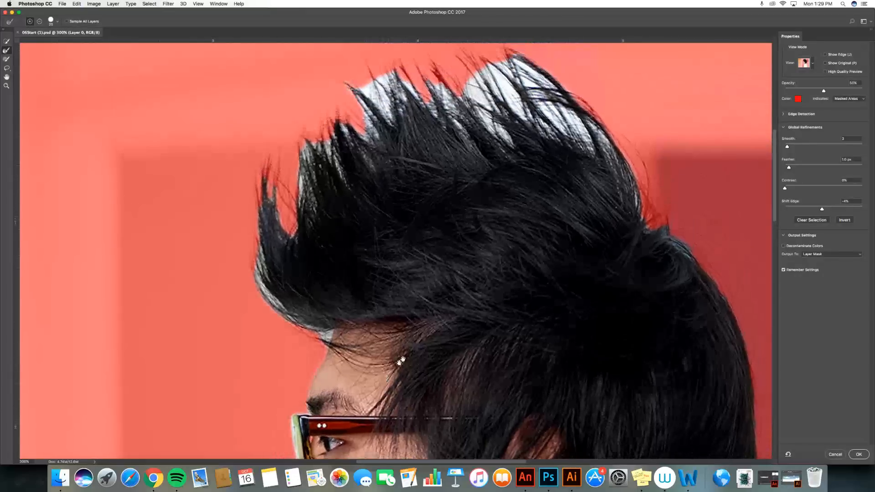
Check the hair mask in Black & White view, then return to the red Overlay.
{"action": "left_click", "coordinate": [805, 63]}
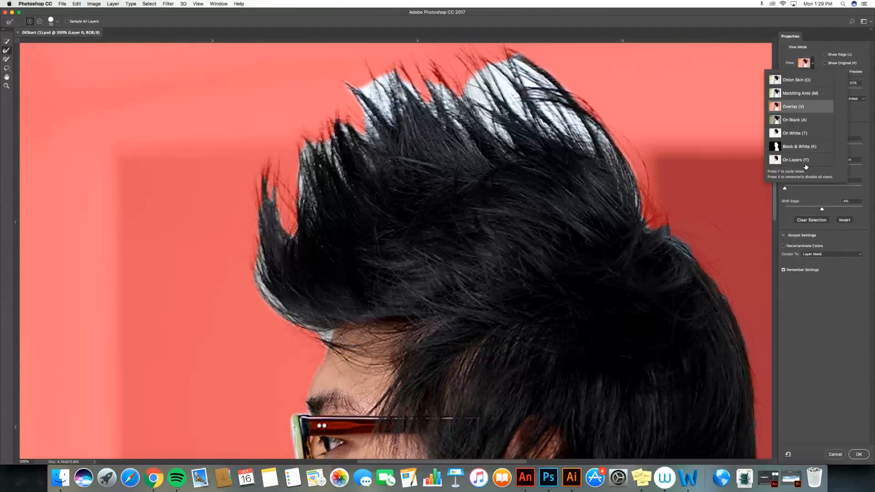
{"action": "left_click", "coordinate": [799, 146]}
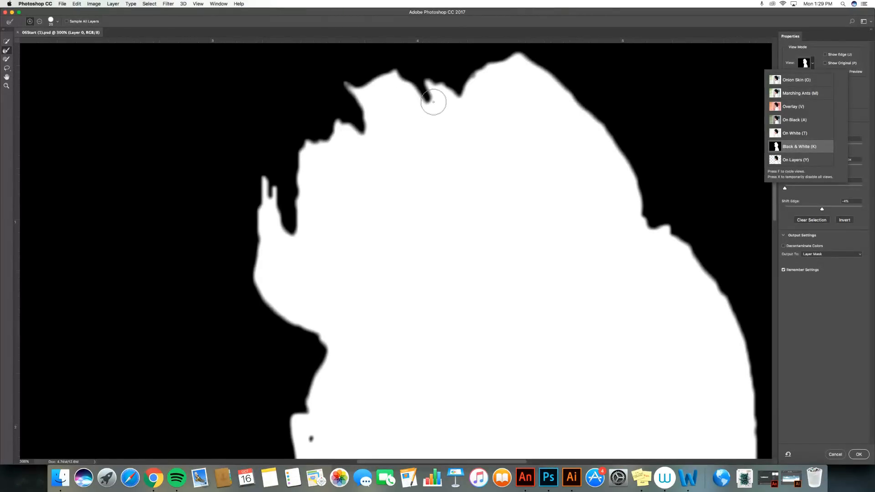
{"action": "left_click", "coordinate": [793, 106]}
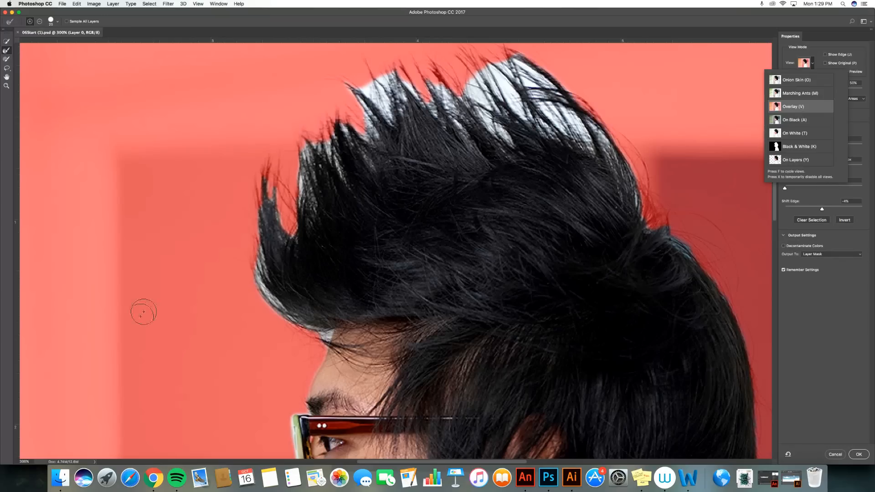
{"action": "mouse_move", "coordinate": [317, 333]}
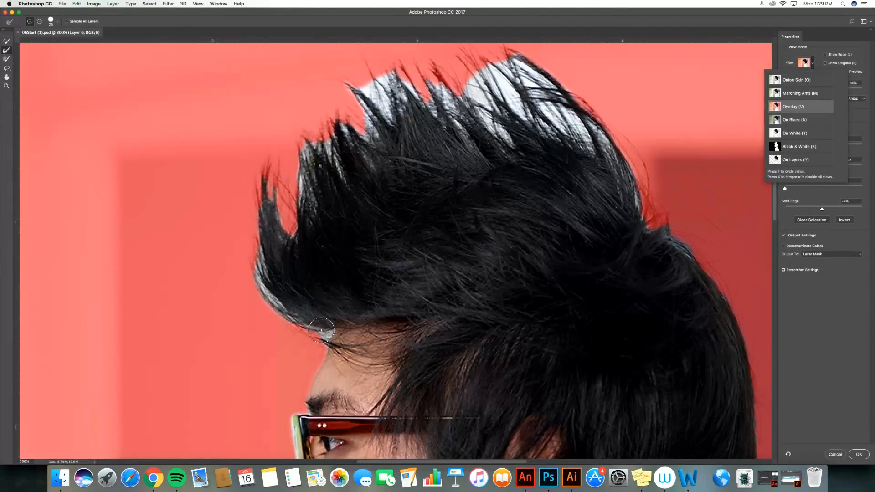
Brush the spiky hair tips above the forehead and top left into the mask with Refine Edge.
{"action": "left_click", "coordinate": [794, 106]}
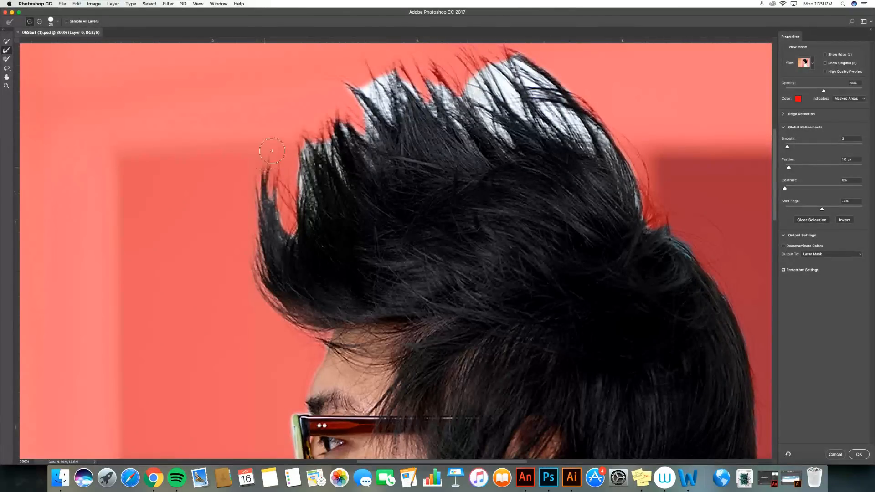
{"action": "left_click_drag", "start_coordinate": [273, 150], "coordinate": [304, 157]}
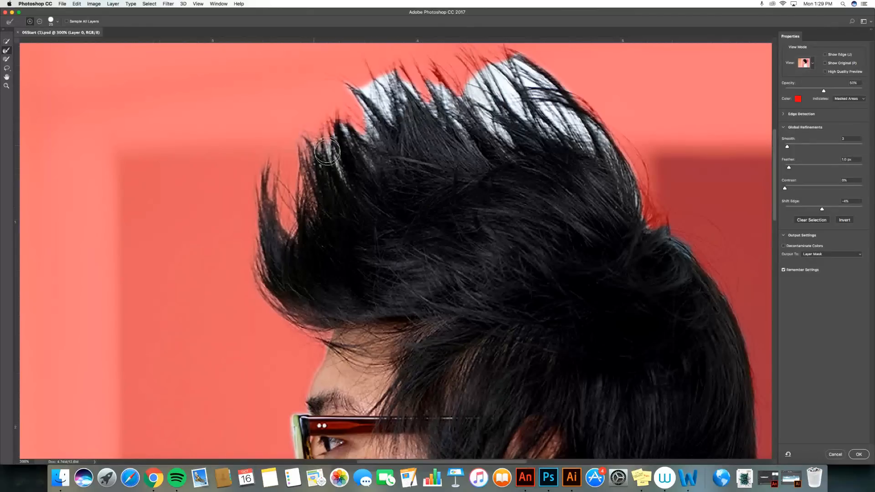
{"action": "left_click_drag", "start_coordinate": [326, 153], "coordinate": [356, 150]}
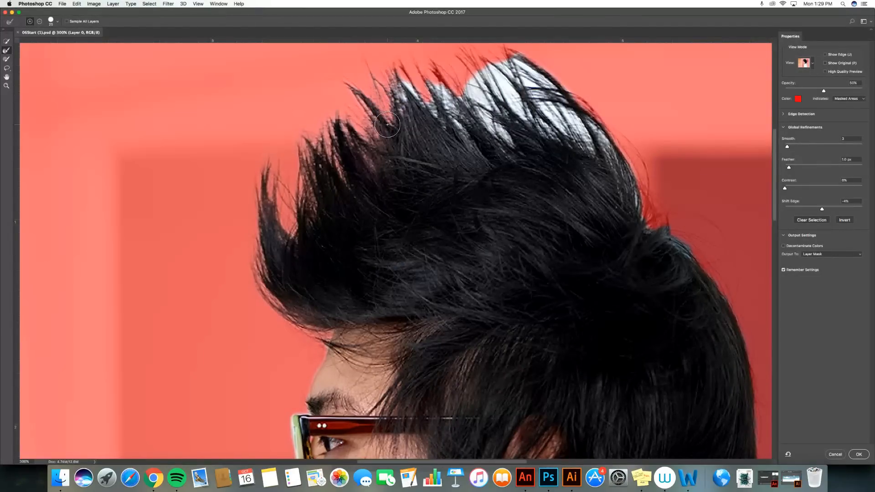
Verify the refined hair strands in Black & White, then go back to the Overlay preview.
{"action": "left_click", "coordinate": [804, 62]}
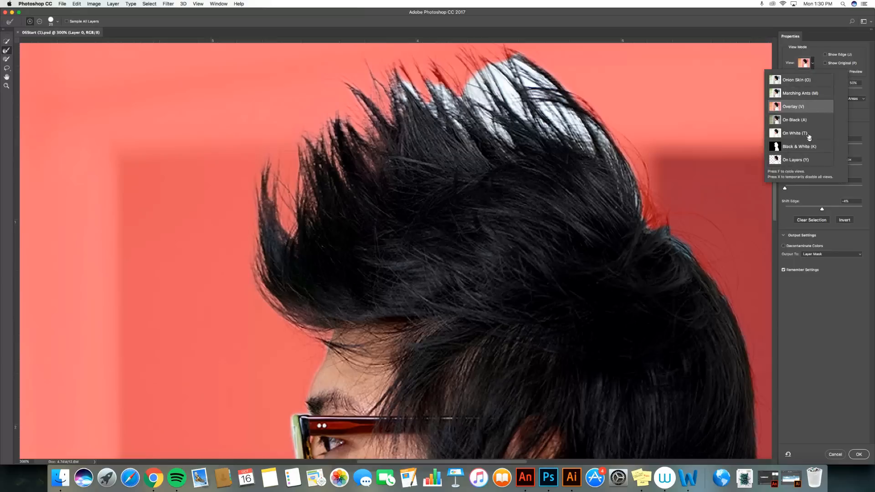
{"action": "left_click", "coordinate": [798, 146]}
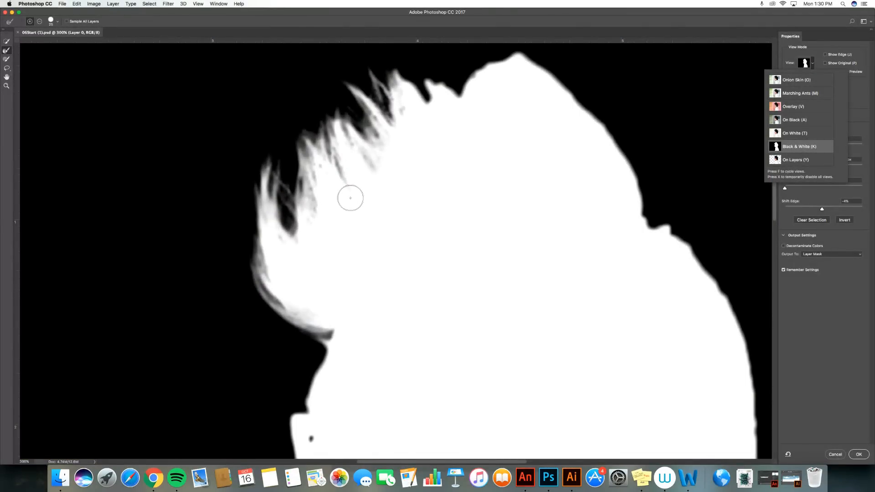
{"action": "mouse_move", "coordinate": [599, 170]}
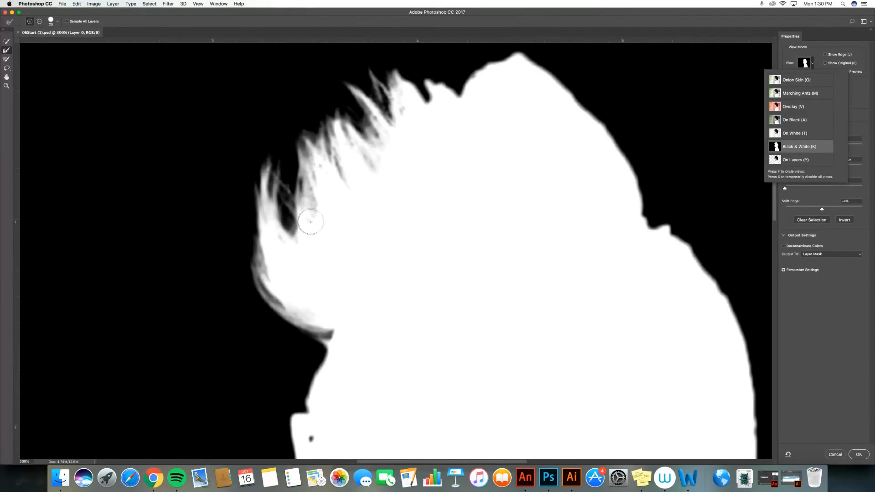
{"action": "left_click", "coordinate": [793, 107]}
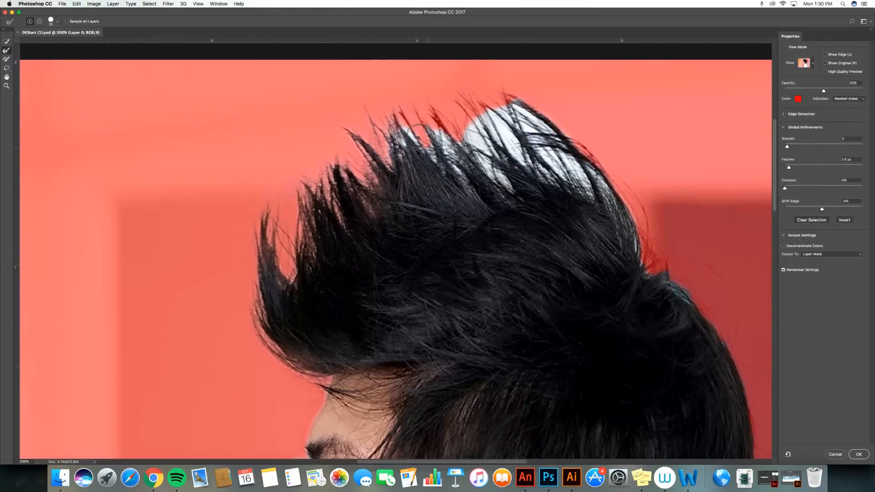
Refine the mask along the tall hair spikes and right-side strands, clearing the red fringe.
{"action": "left_click_drag", "start_coordinate": [418, 134], "coordinate": [500, 171]}
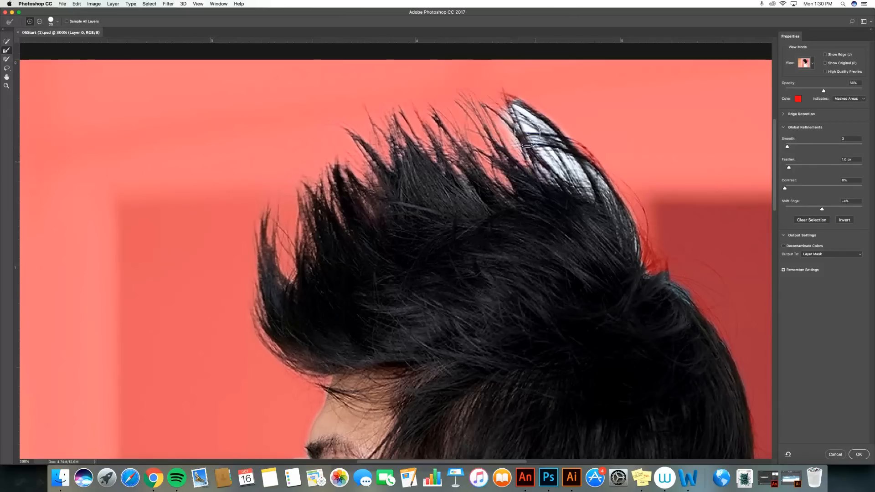
{"action": "left_click_drag", "start_coordinate": [525, 134], "coordinate": [594, 206]}
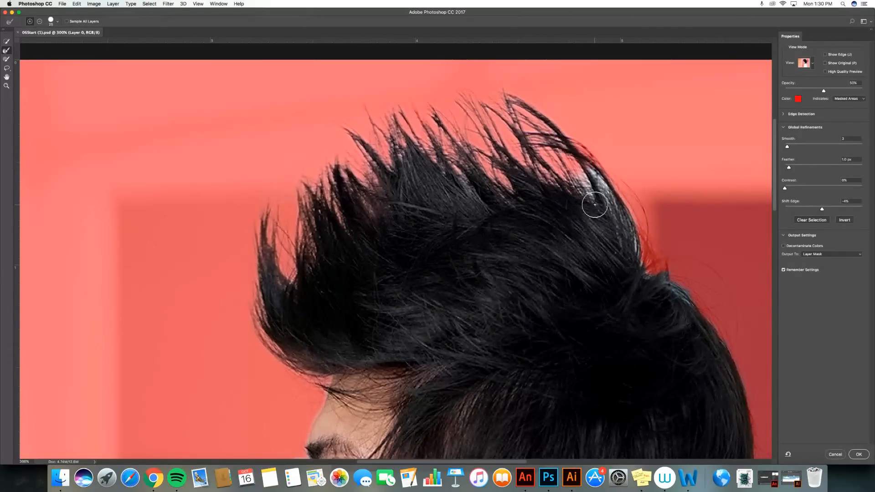
{"action": "left_click_drag", "start_coordinate": [595, 205], "coordinate": [635, 207]}
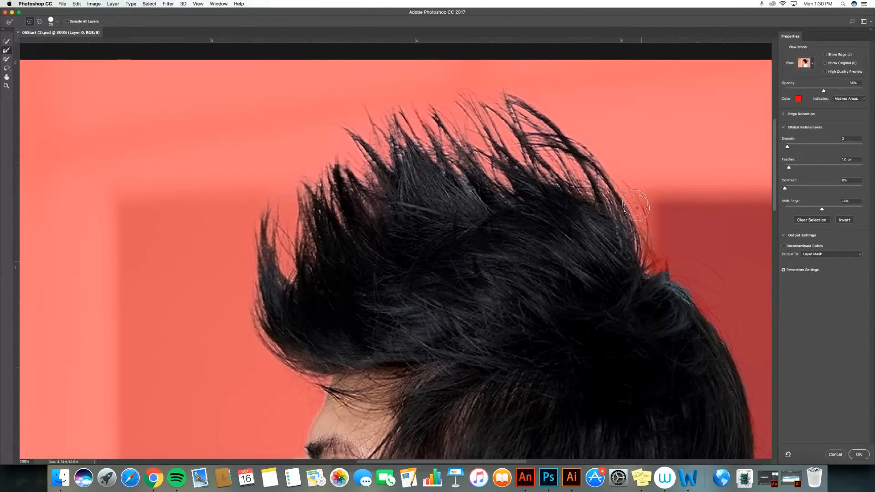
{"action": "left_click_drag", "start_coordinate": [636, 207], "coordinate": [653, 276]}
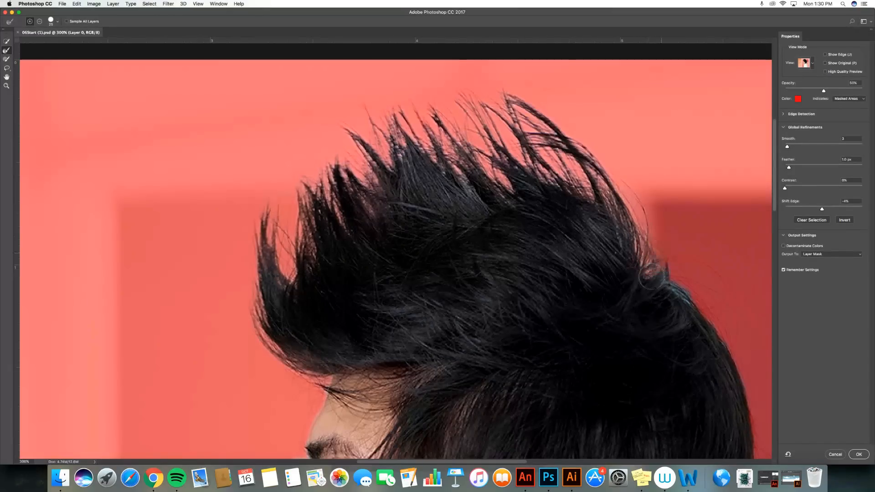
Clean up the remaining strand edges and the back-of-head hair down to the neck.
{"action": "left_click_drag", "start_coordinate": [653, 276], "coordinate": [726, 329]}
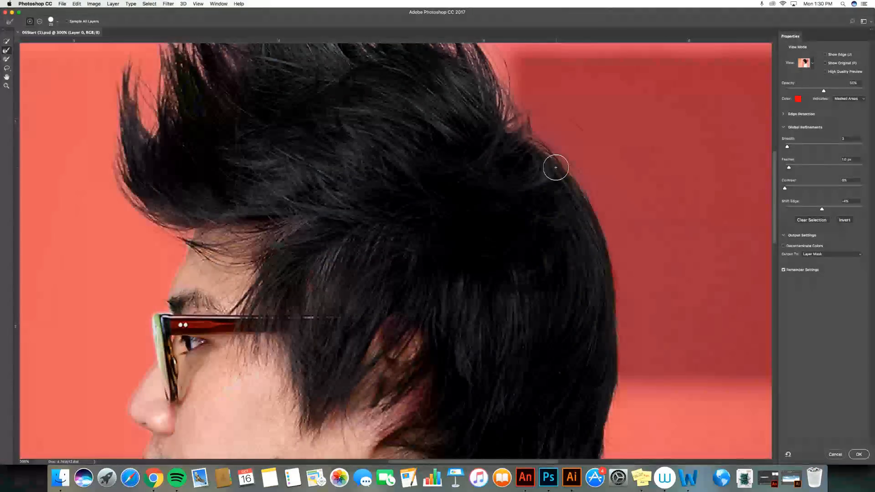
{"action": "left_click_drag", "start_coordinate": [556, 167], "coordinate": [631, 367]}
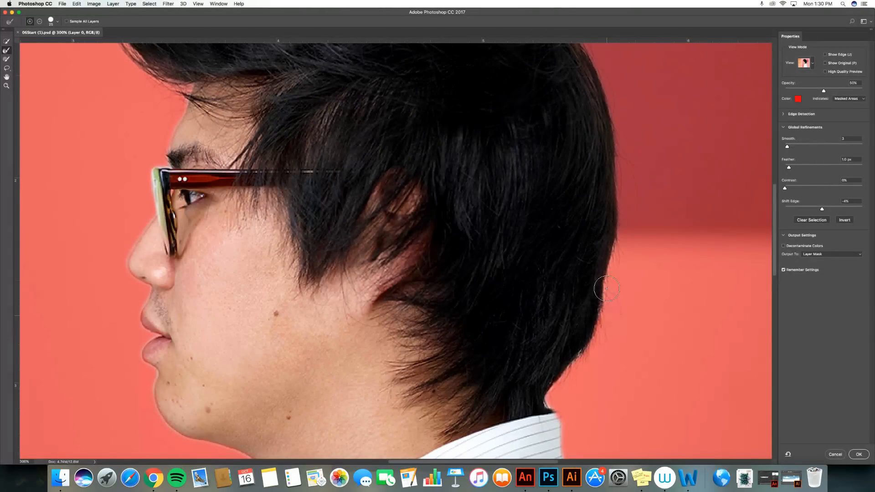
{"action": "left_click_drag", "start_coordinate": [608, 289], "coordinate": [550, 389]}
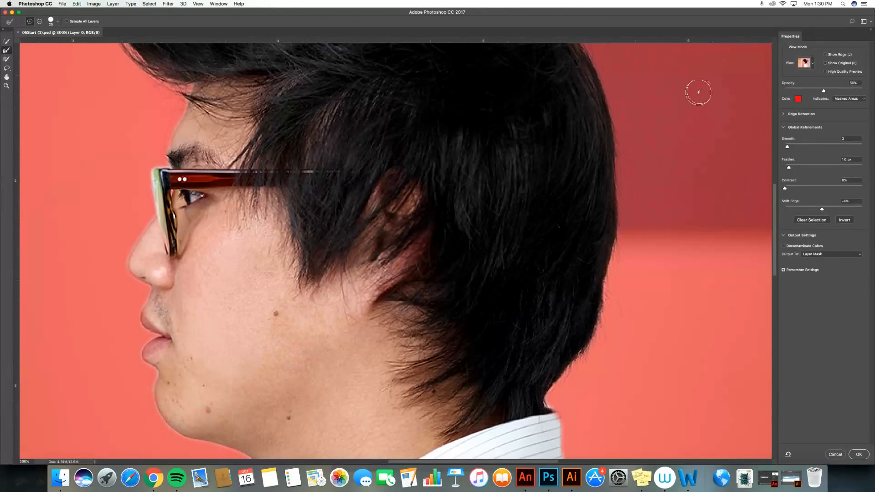
{"action": "left_click", "coordinate": [805, 62]}
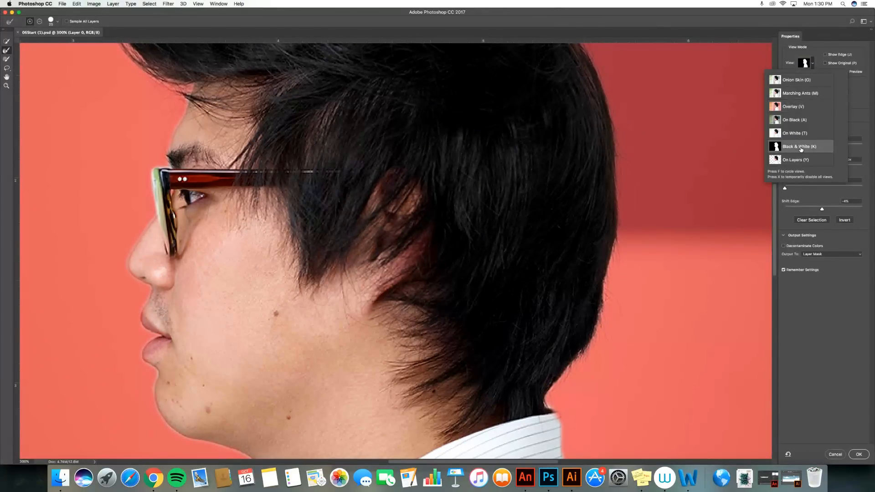
{"action": "left_click", "coordinate": [798, 146]}
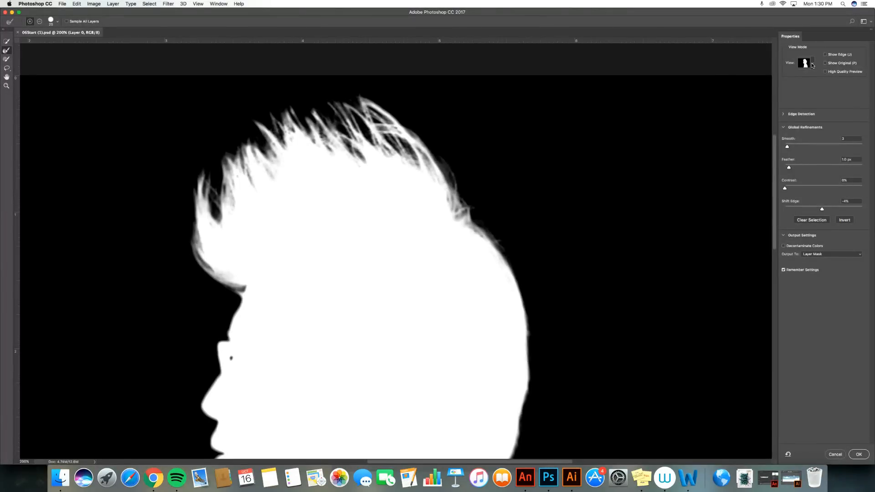
{"action": "left_click", "coordinate": [806, 63]}
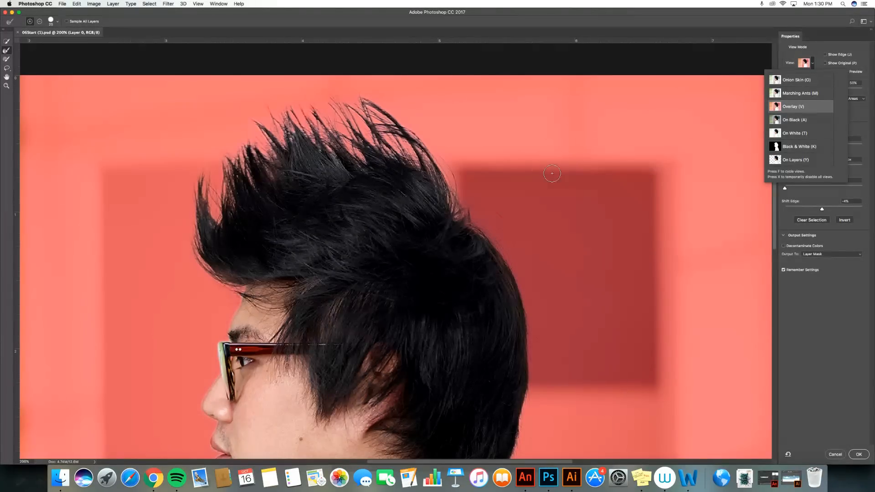
{"action": "left_click", "coordinate": [800, 93]}
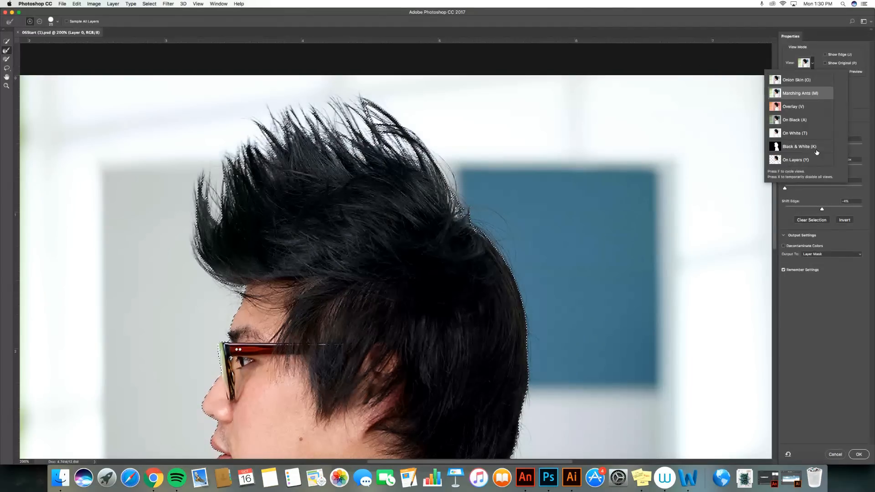
{"action": "left_click", "coordinate": [800, 146]}
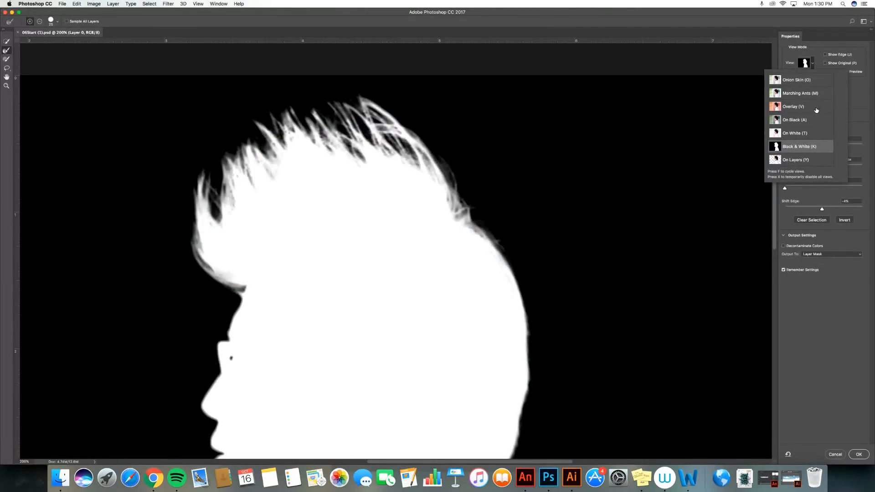
{"action": "left_click", "coordinate": [794, 106]}
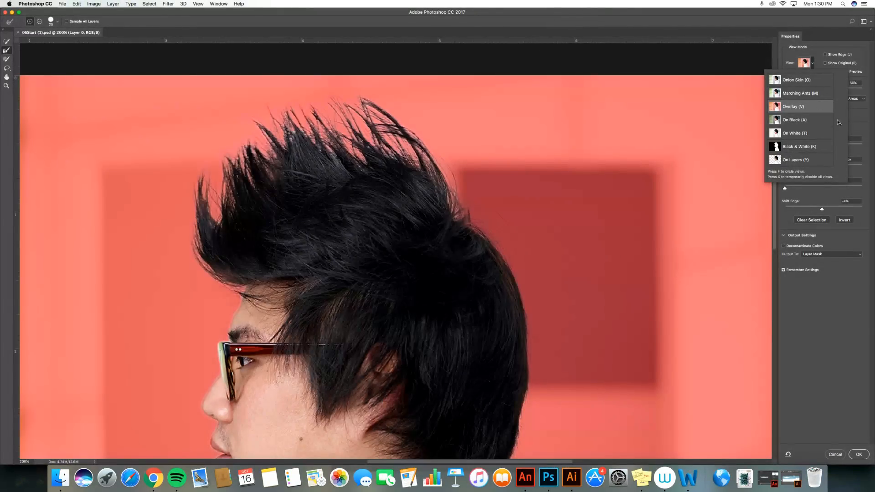
{"action": "left_click", "coordinate": [794, 106]}
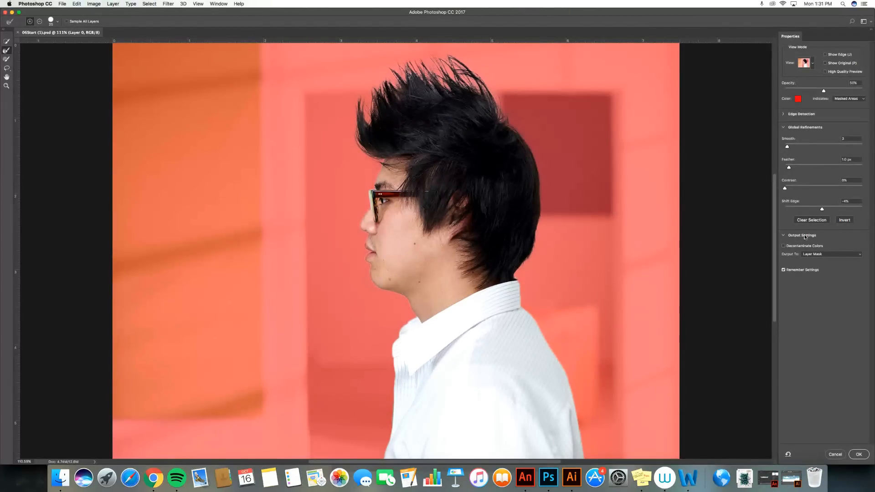
Keep Output To: Layer Mask in Output Settings and apply the refined selection.
{"action": "left_click", "coordinate": [784, 235]}
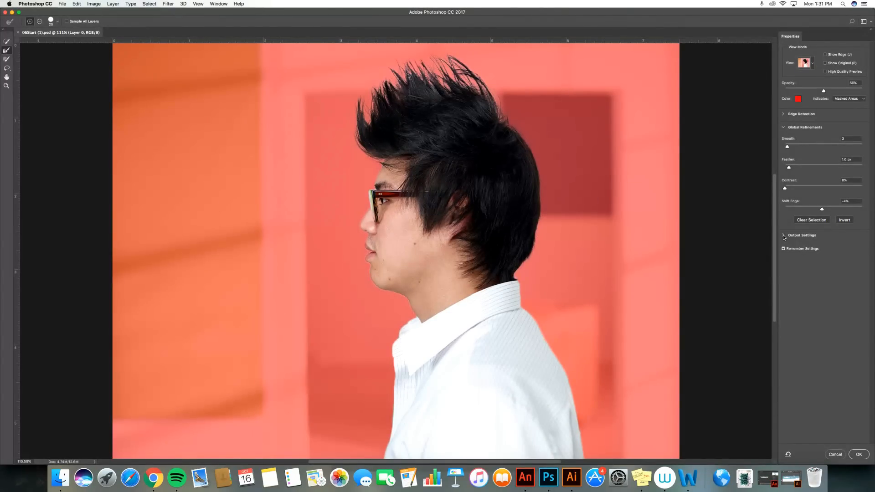
{"action": "left_click", "coordinate": [802, 235]}
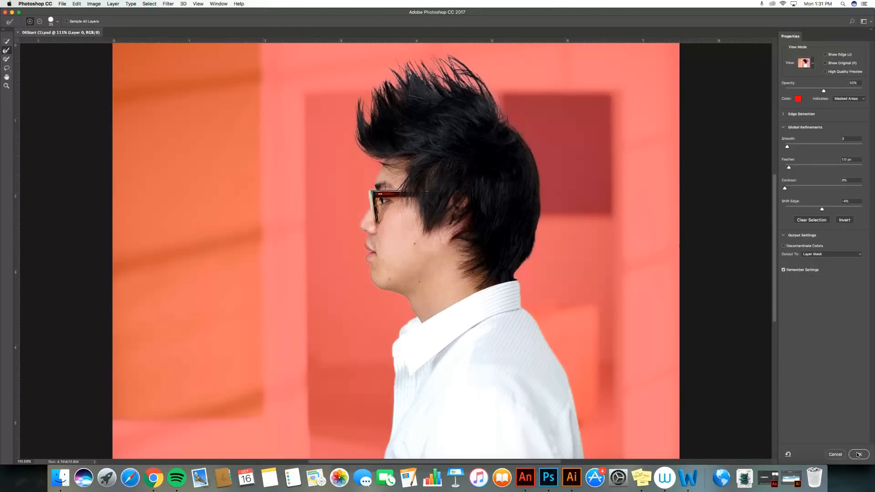
{"action": "left_click", "coordinate": [859, 454]}
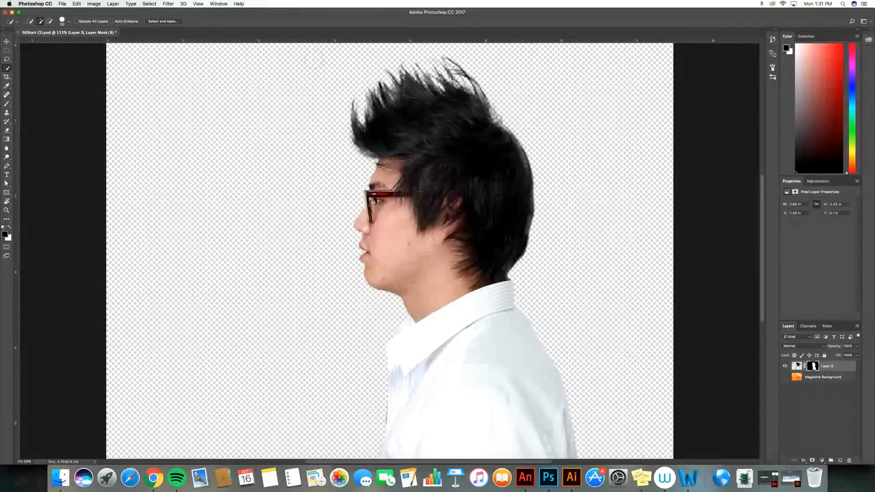
{"action": "left_click", "coordinate": [162, 21]}
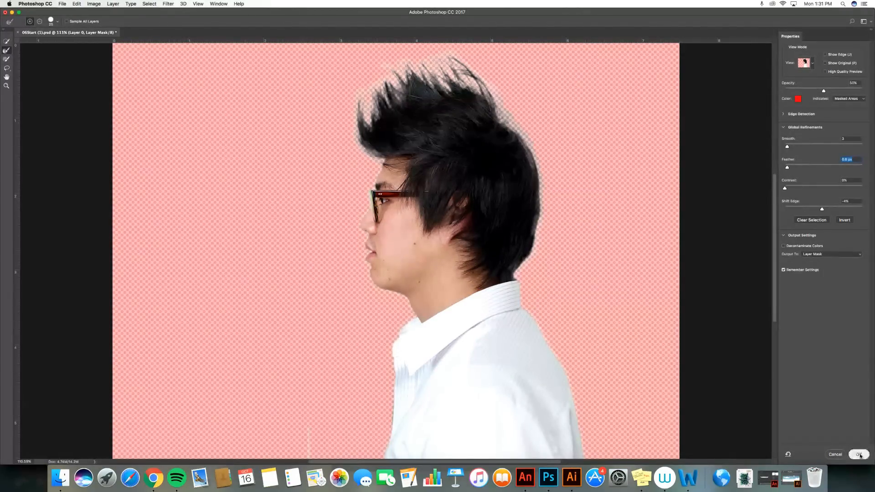
{"action": "left_click", "coordinate": [860, 454]}
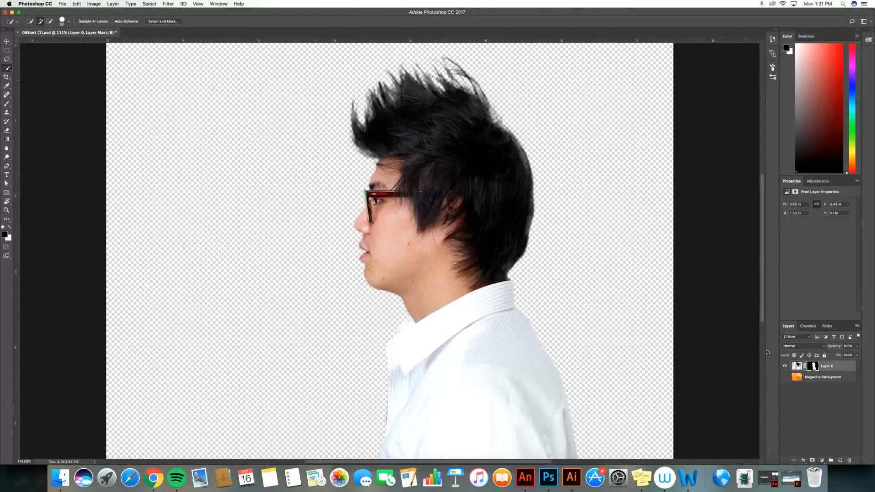
Show the Magazine Background layer, select the man's layer mask and ready the Move tool.
{"action": "left_click", "coordinate": [785, 377]}
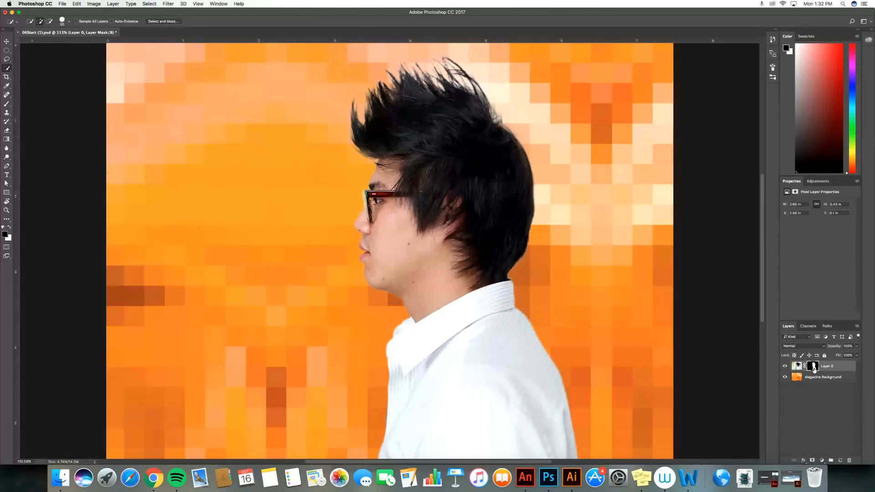
{"action": "left_click", "coordinate": [813, 367]}
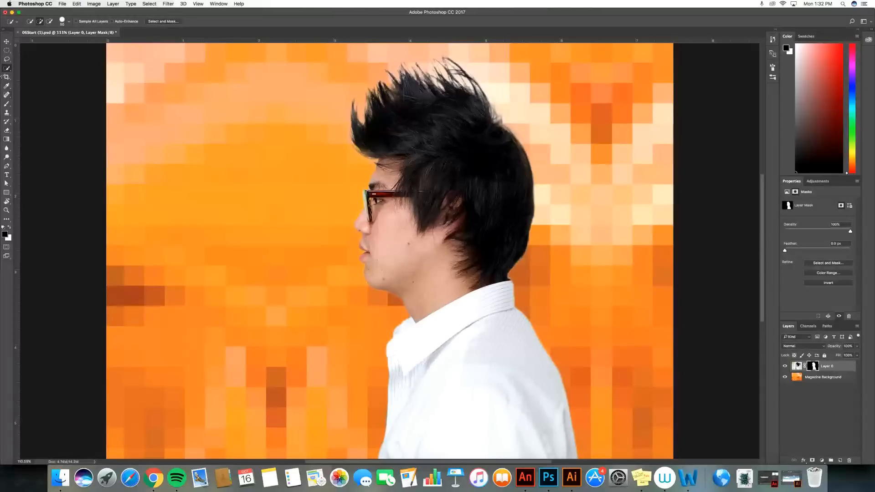
{"action": "left_click", "coordinate": [7, 41]}
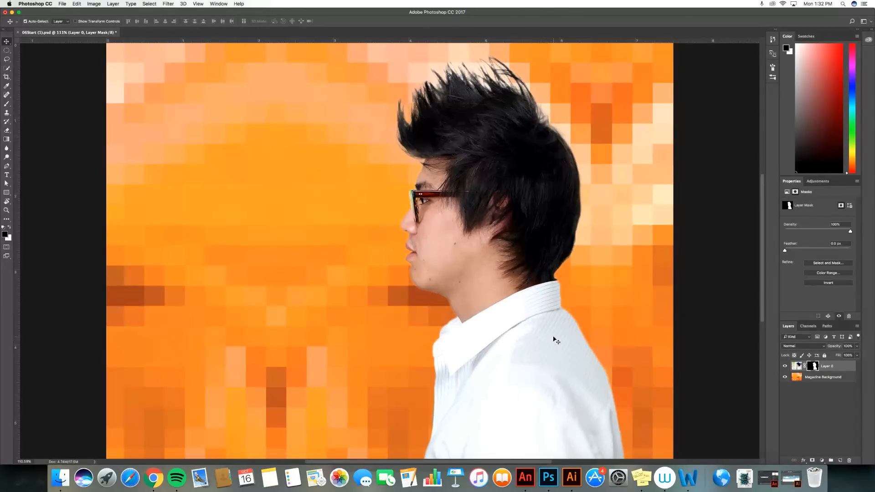
{"action": "key", "text": "cmd+t"}
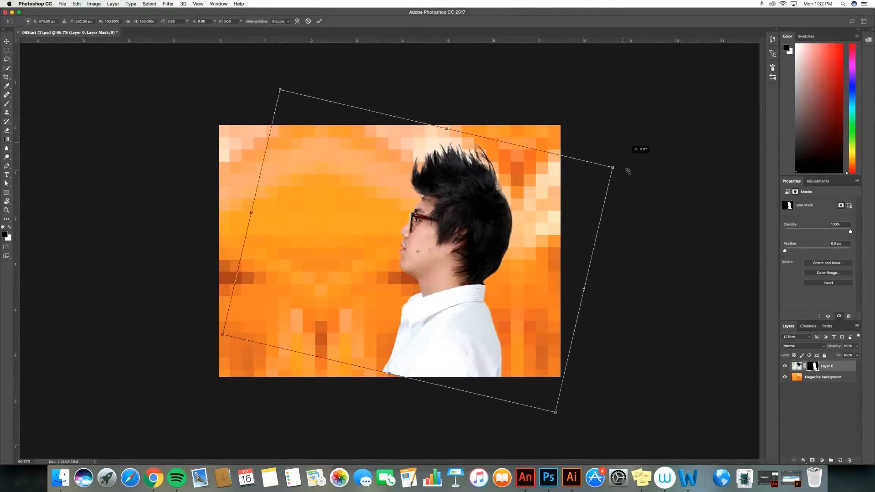
{"action": "left_click_drag", "start_coordinate": [611, 168], "coordinate": [267, 363]}
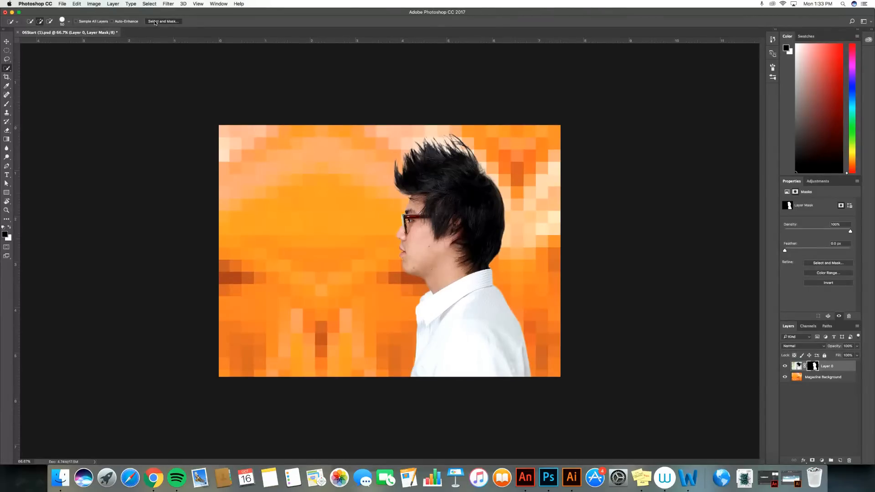
{"action": "left_click", "coordinate": [163, 21]}
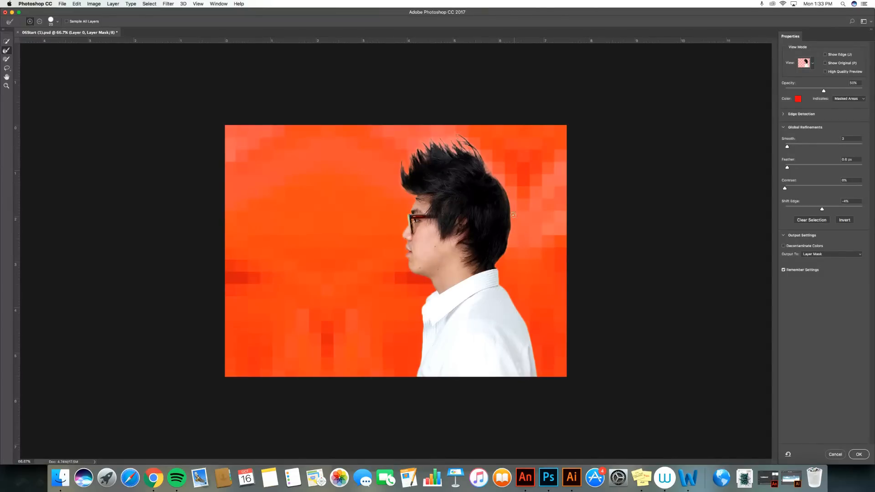
{"action": "mouse_move", "coordinate": [820, 260]}
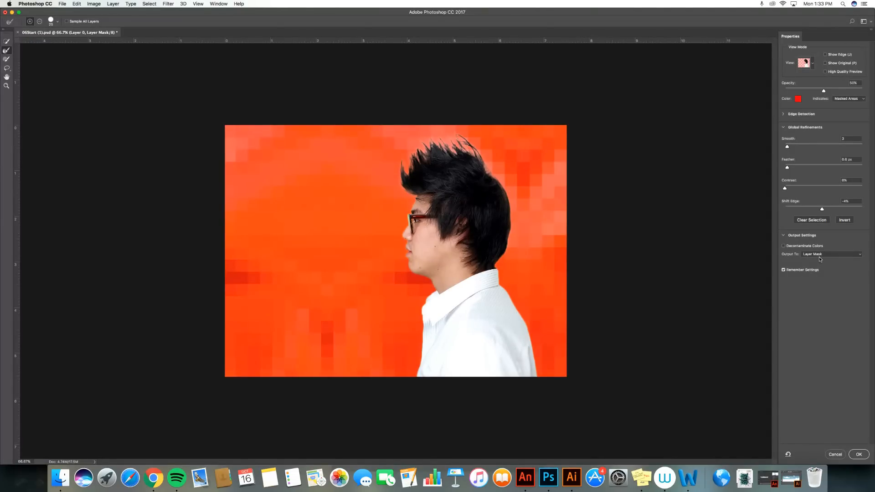
{"action": "left_click", "coordinate": [859, 454]}
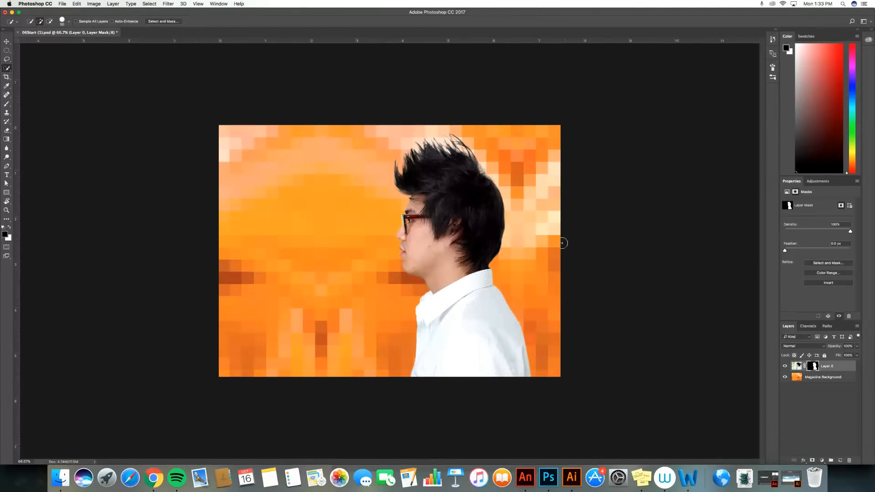